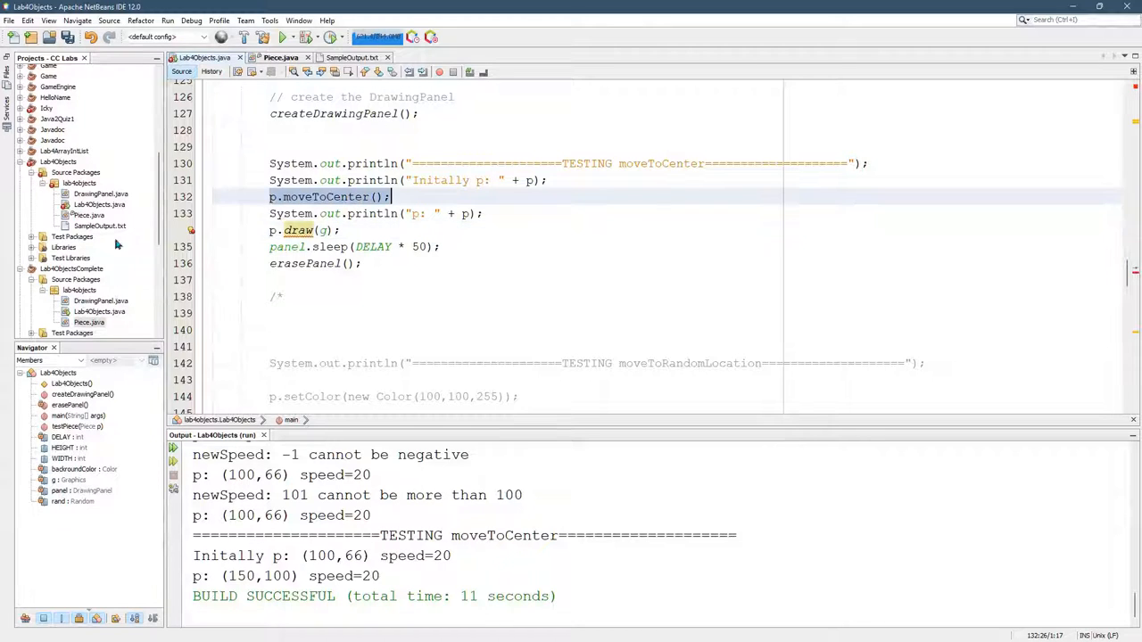
- Review Lab4Objects' backroundColor field Color(50, 50, 50) and return to Piece's draw method
click(303, 230)
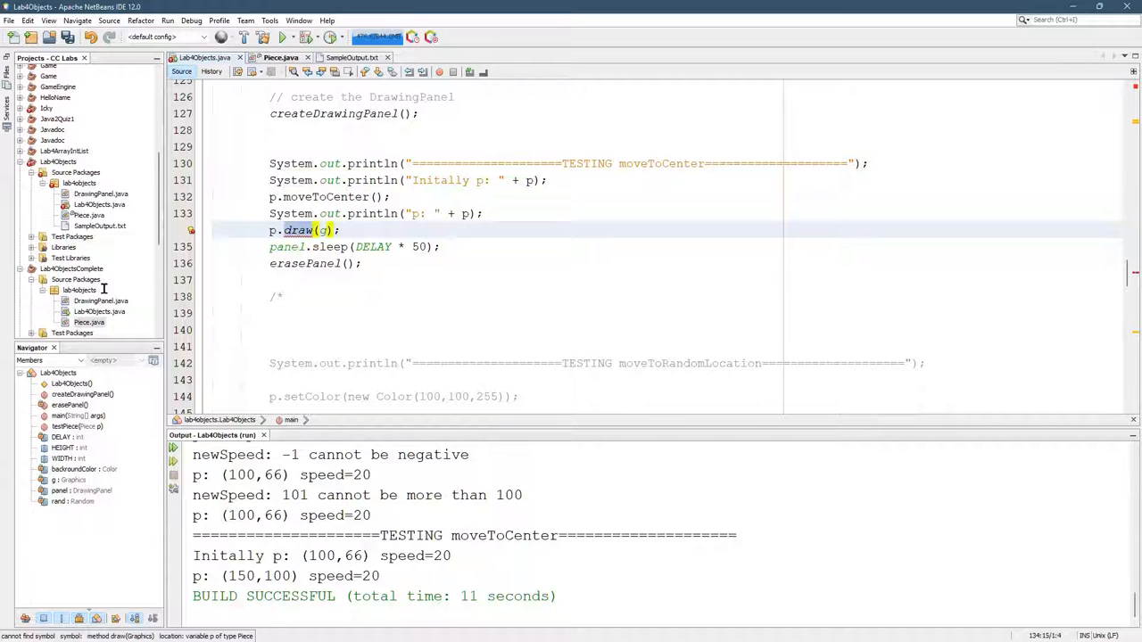
click(191, 230)
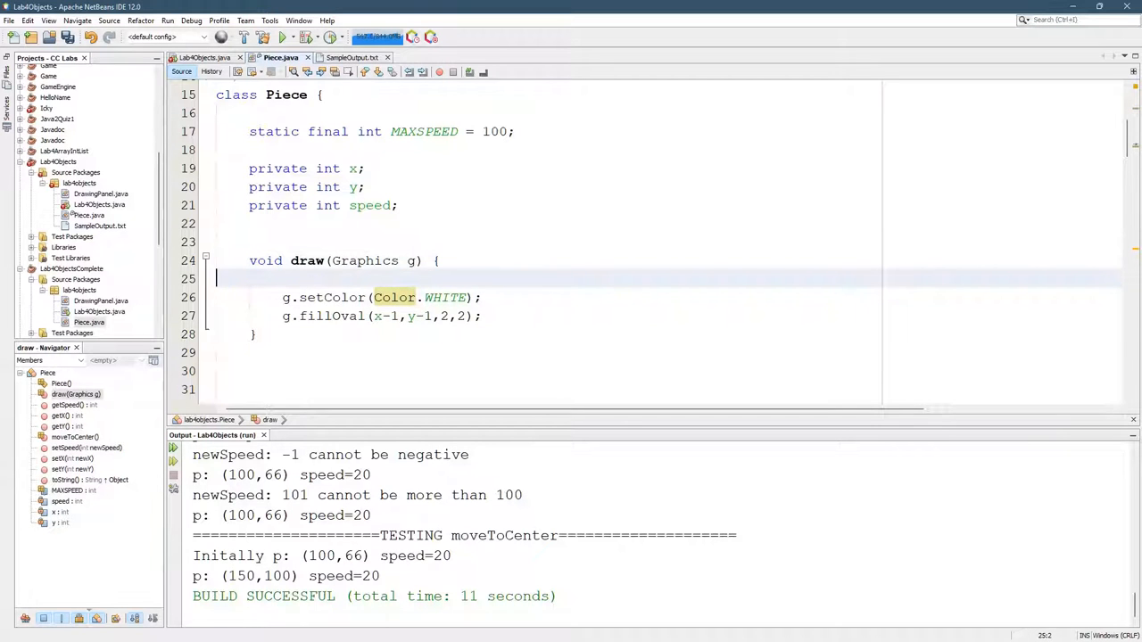
key(Delete)
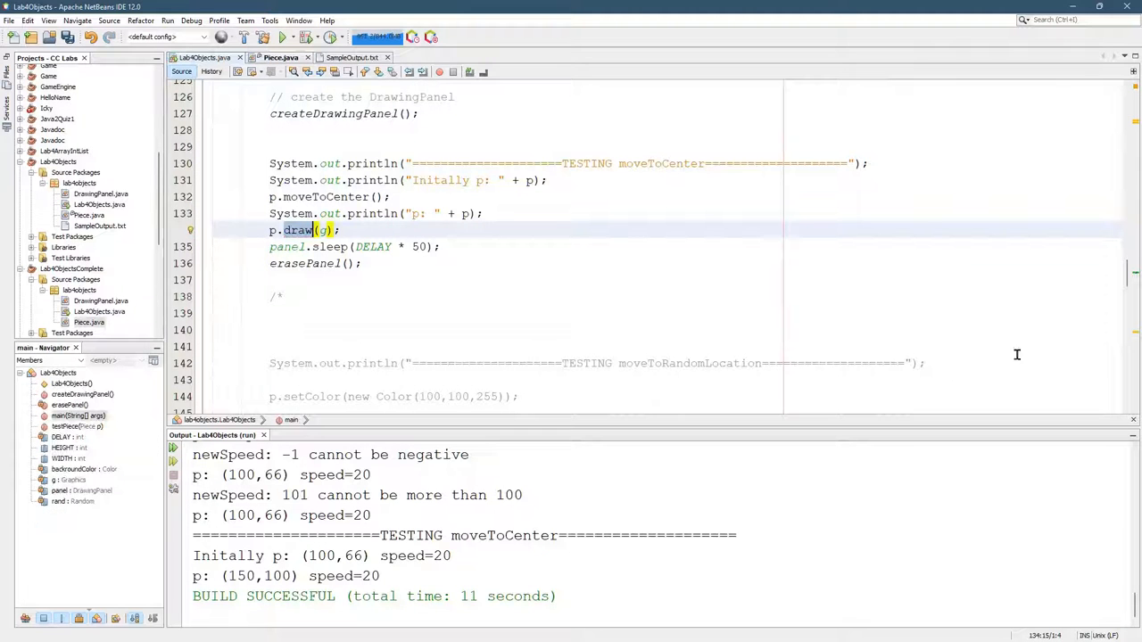
scroll(down, 3)
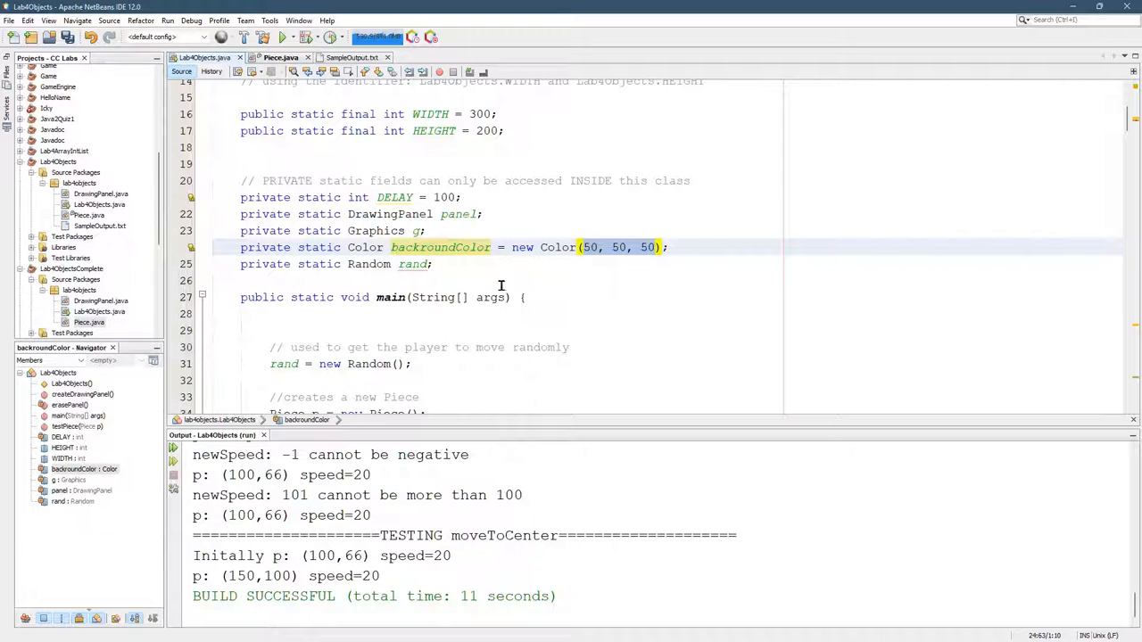
mouse_move(461, 318)
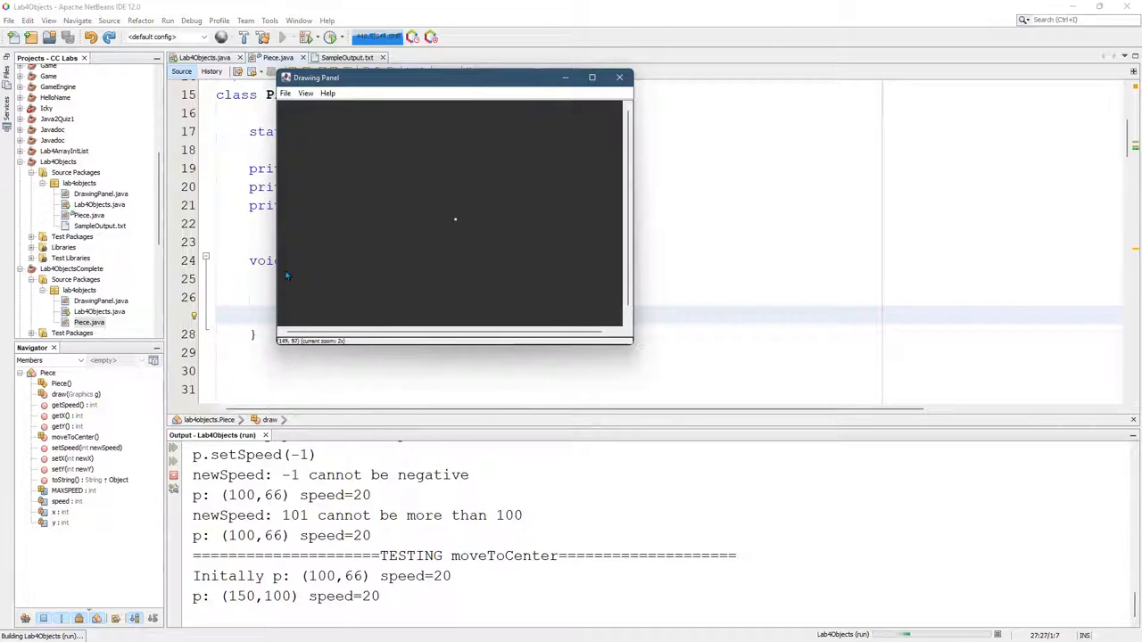
mouse_move(231, 400)
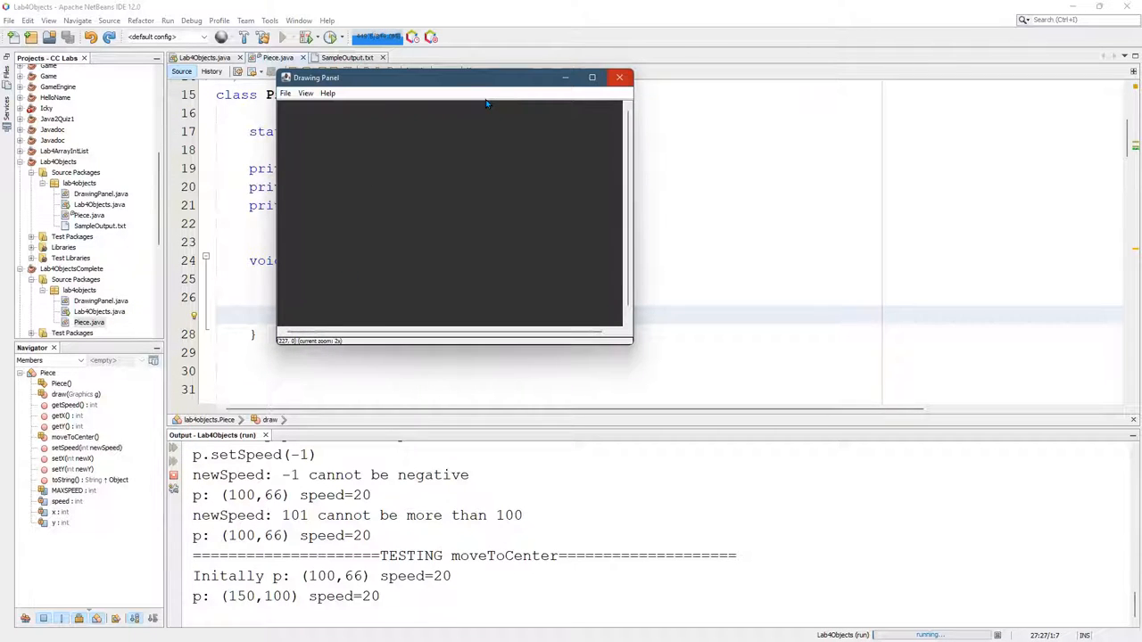
- Close the dark grey Drawing Panel window after the test run finishes
click(618, 78)
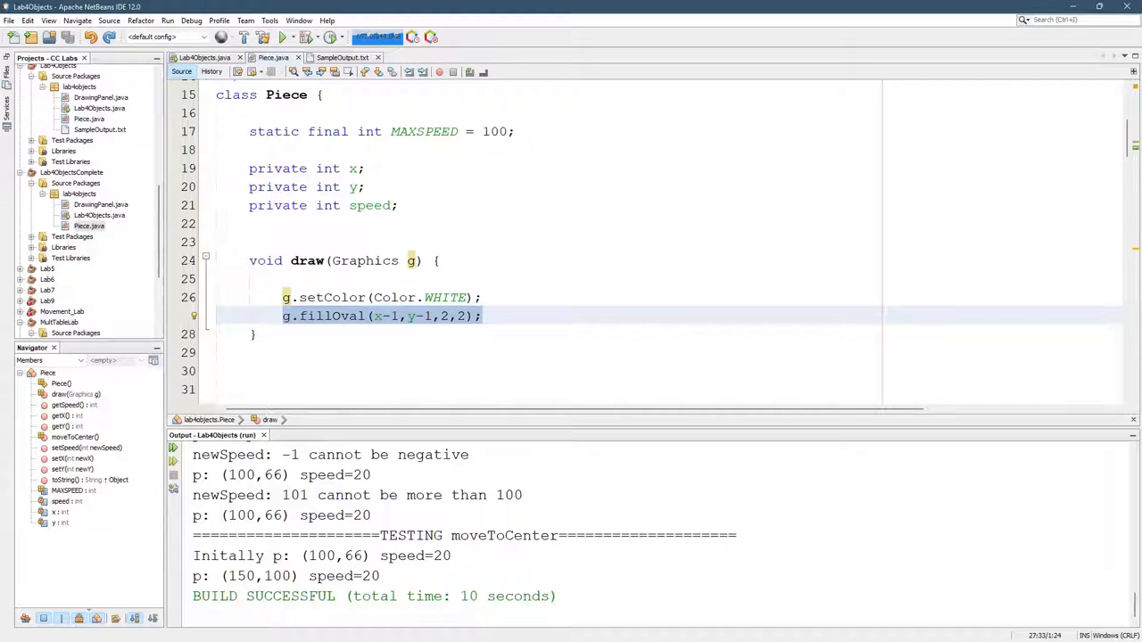
- Open Lab4ObjectsComplete.java from the Projects tree and run it, printing positions down to (0,0)
click(100, 214)
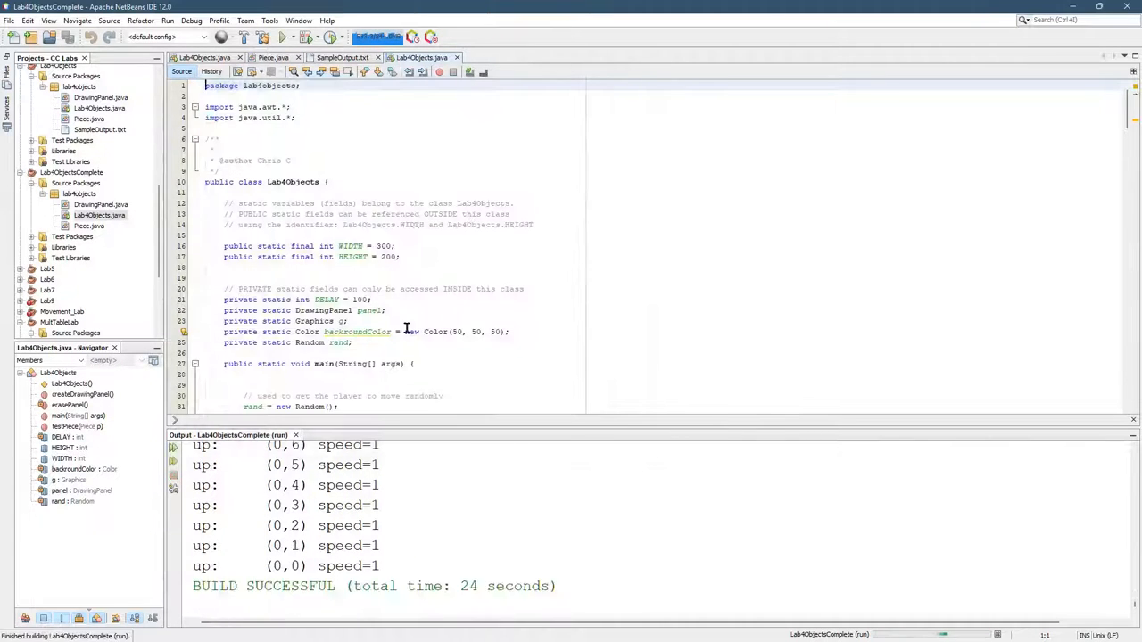
- Skim Lab4ObjectsComplete's main method and return to Lab4Objects' moveToCenter test block
scroll(down, 3)
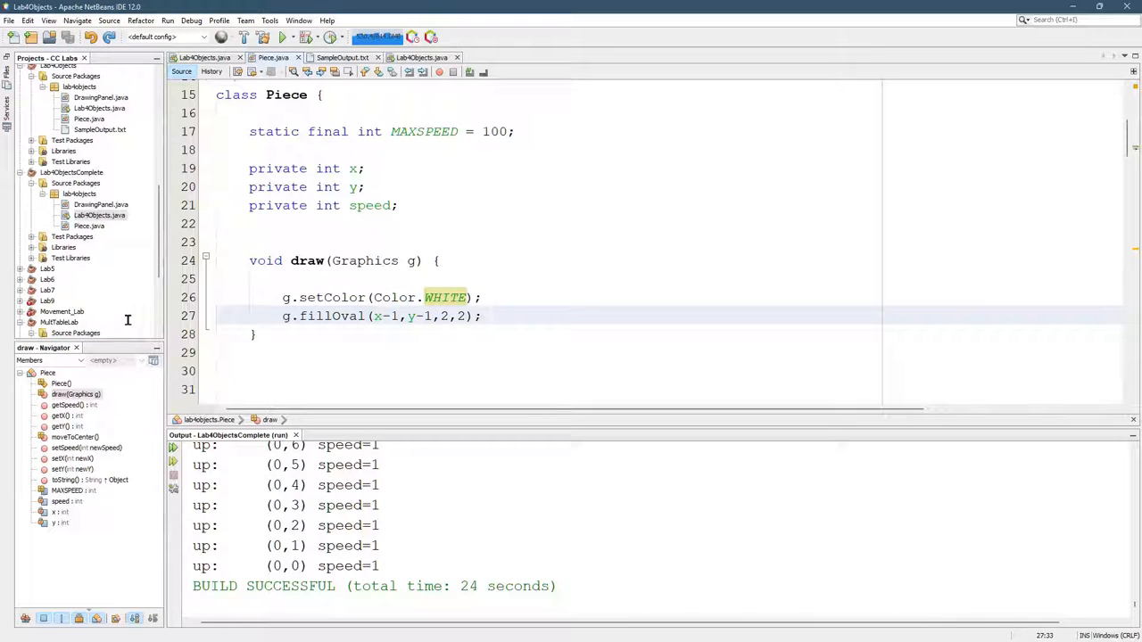
click(410, 260)
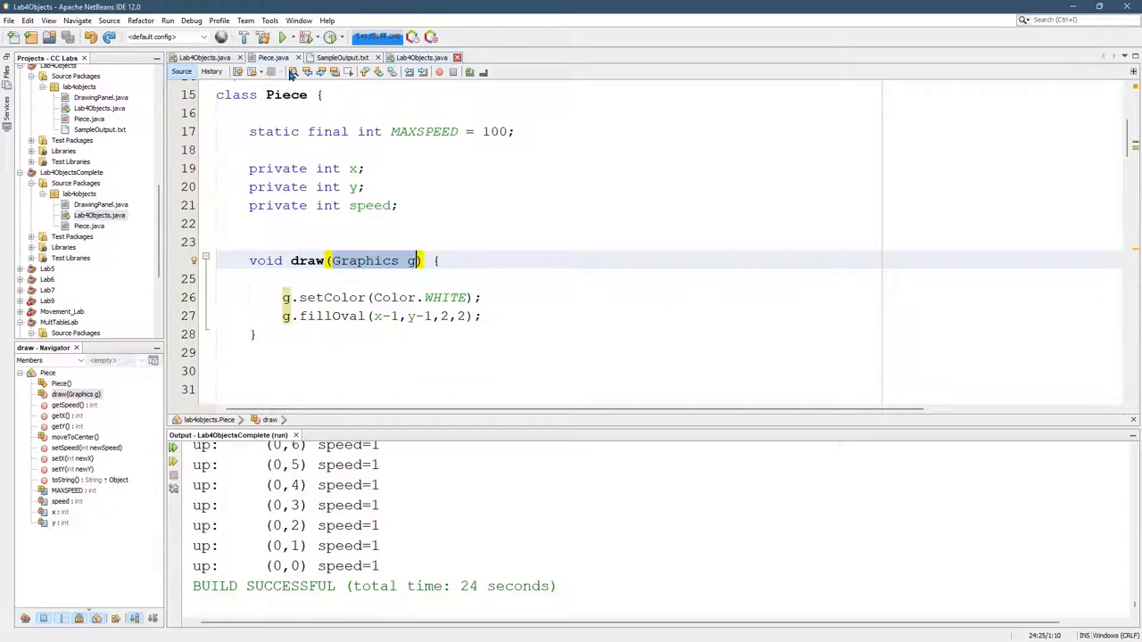
click(206, 57)
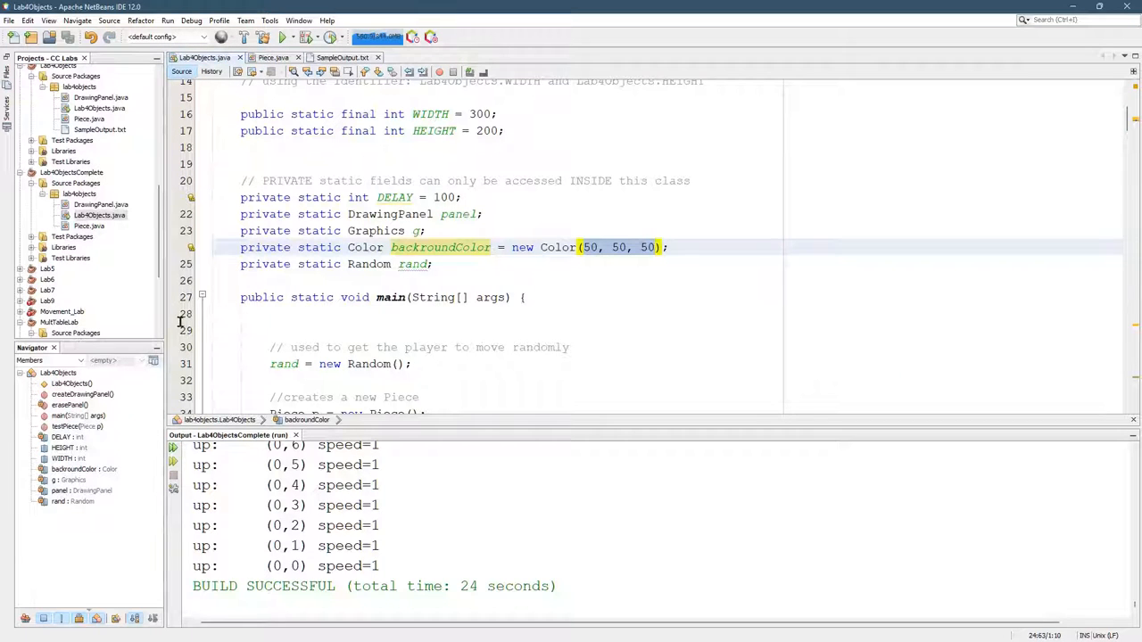
click(271, 57)
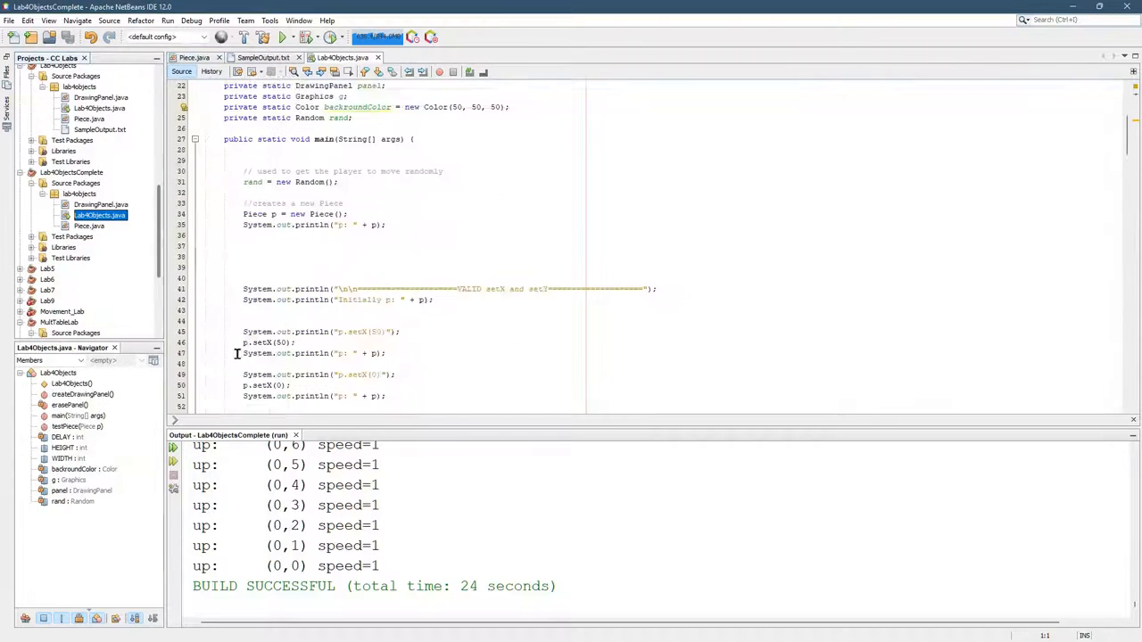
scroll(down, 3)
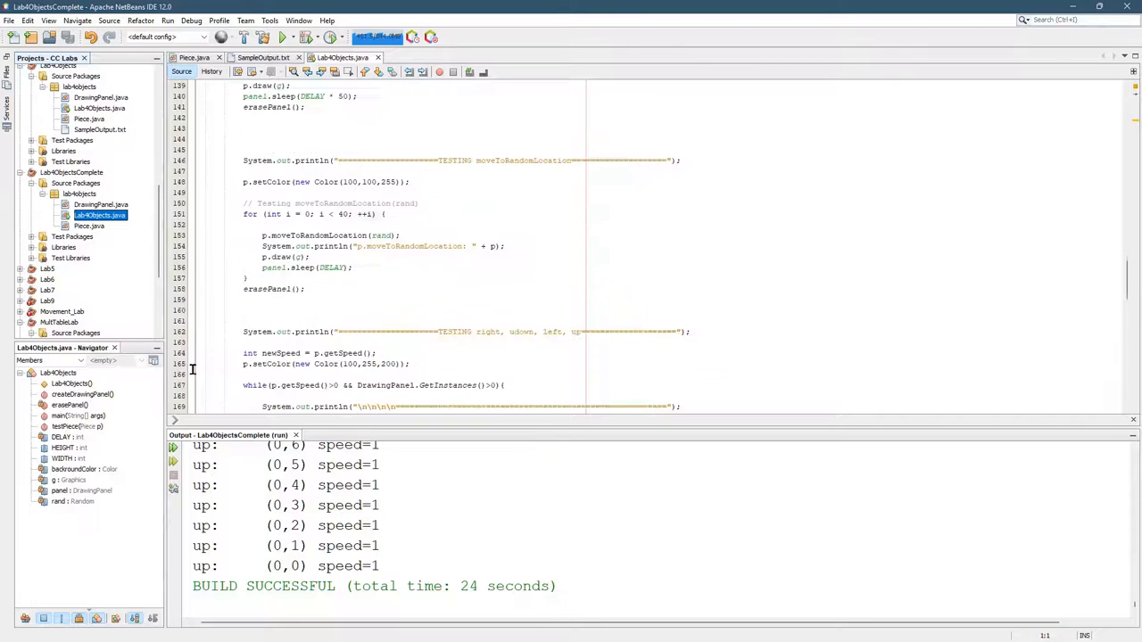
scroll(down, 3)
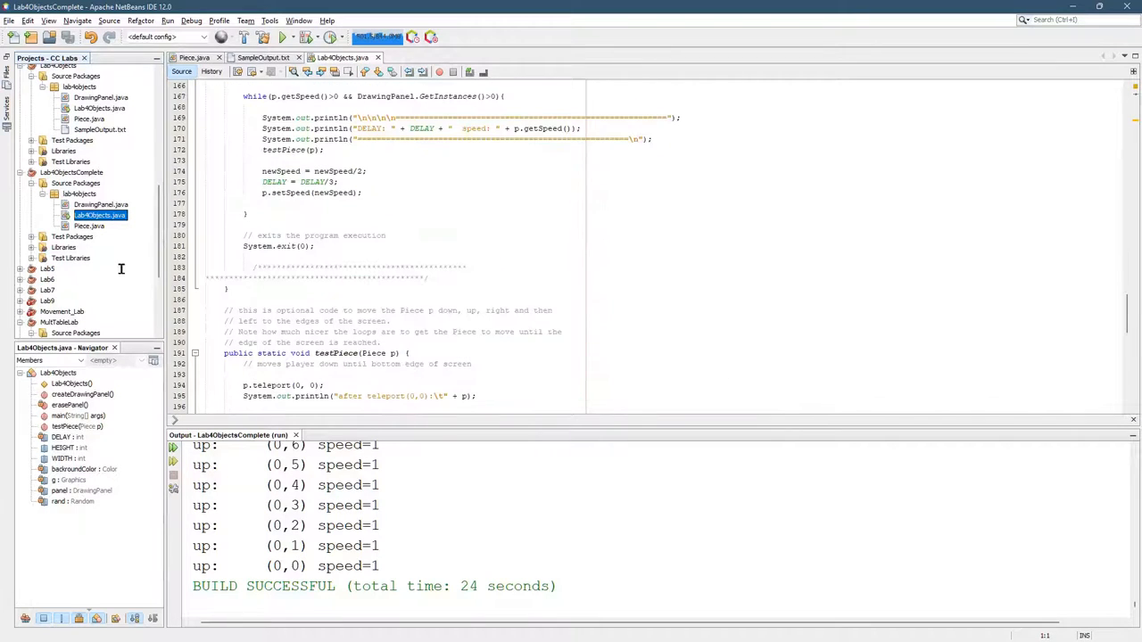
scroll(up, 3)
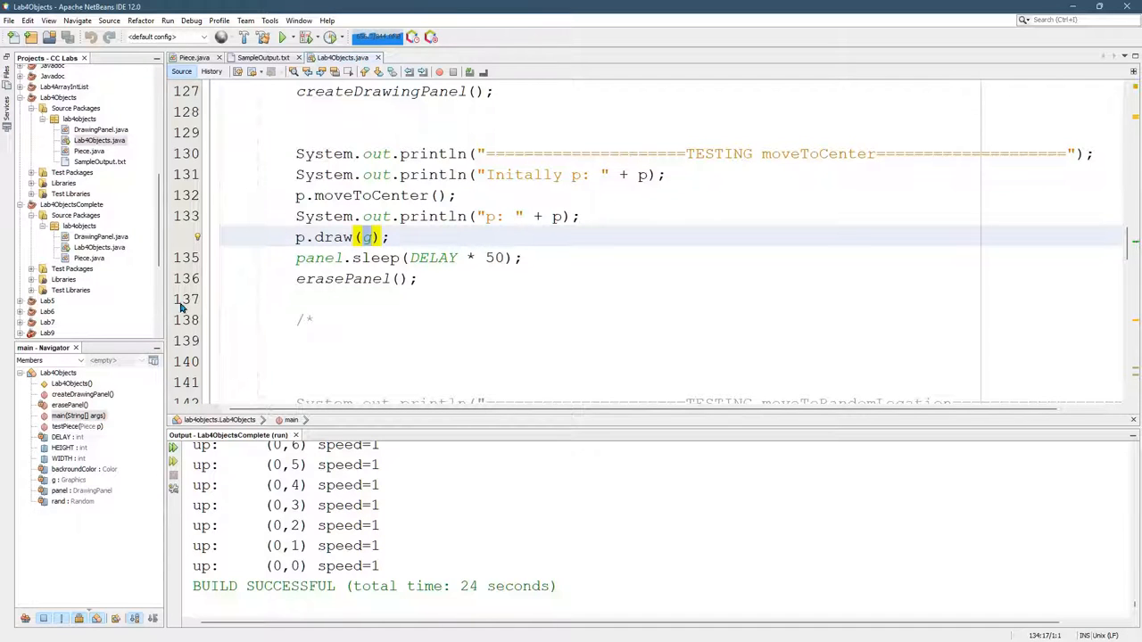
- Locate the flagged p.setColor(new Color(100,100,255)) call in Lab4Objects, then view Piece's draw method
click(371, 236)
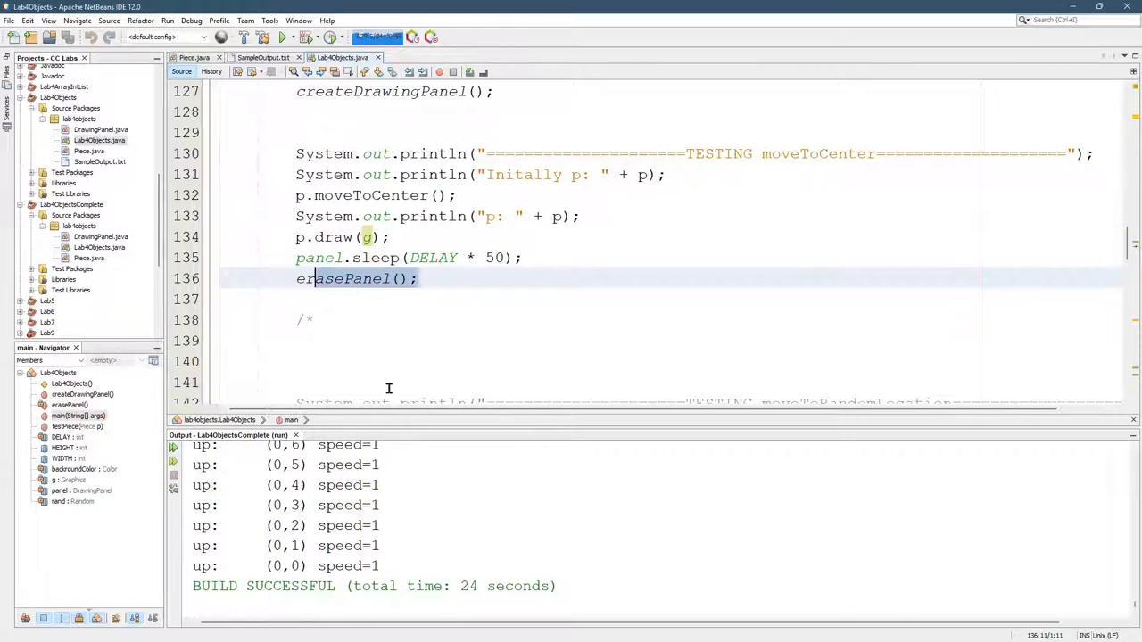
scroll(down, 3)
text(p.setColor(new Color(100,100,255));)
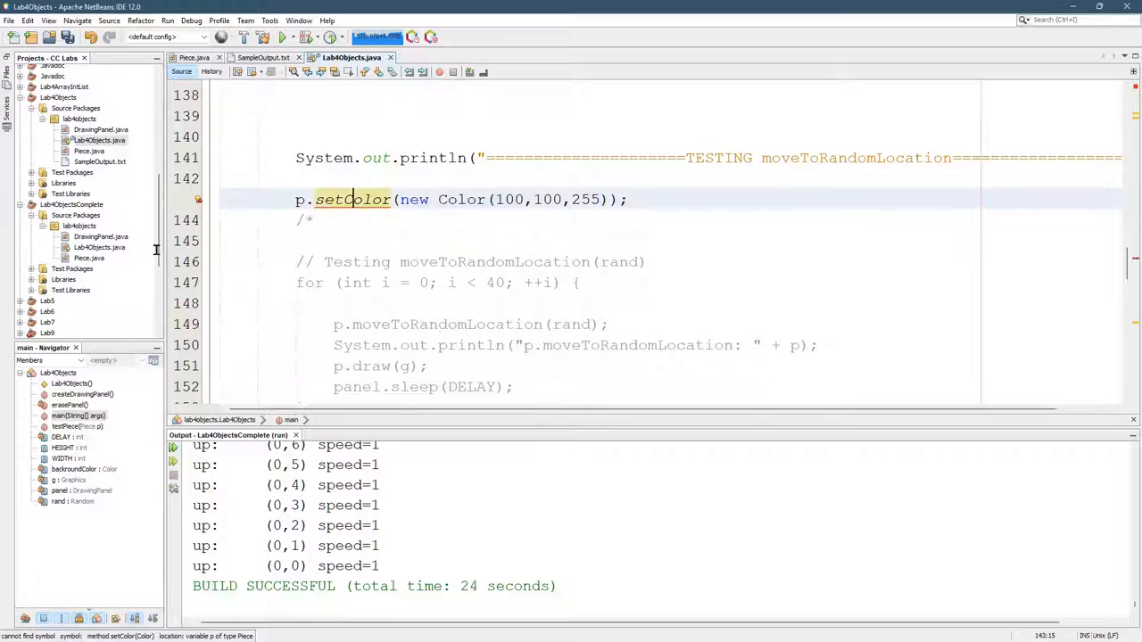
mouse_move(118, 312)
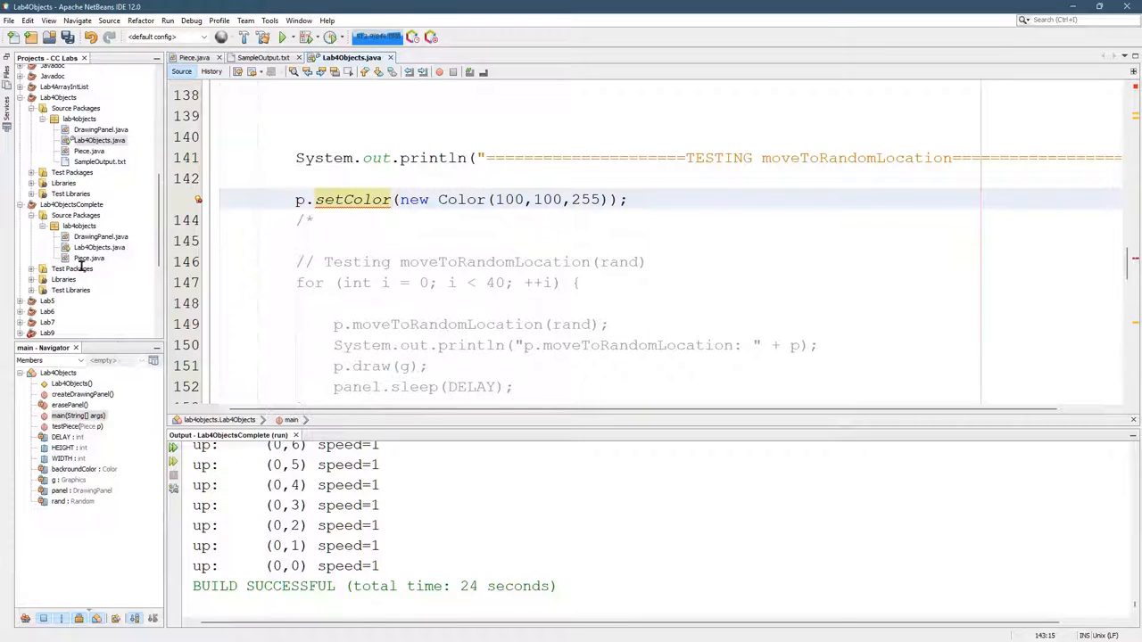
mouse_move(145, 258)
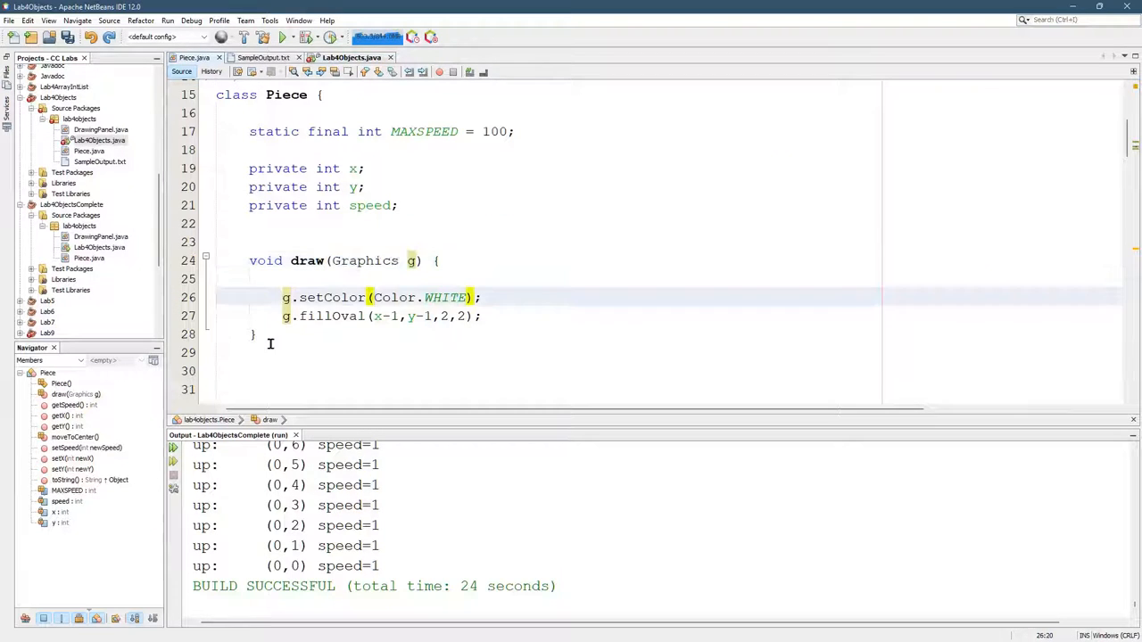
- Replace the WHITE argument in draw with g.setColor(insideColor)
scroll(up, 3)
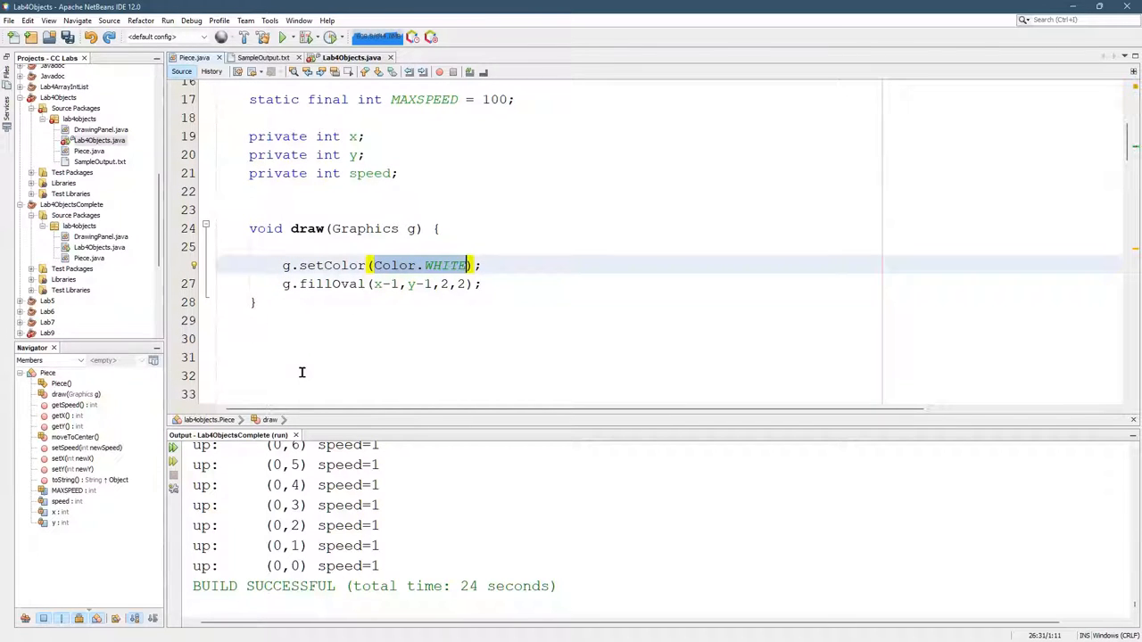
key(Delete)
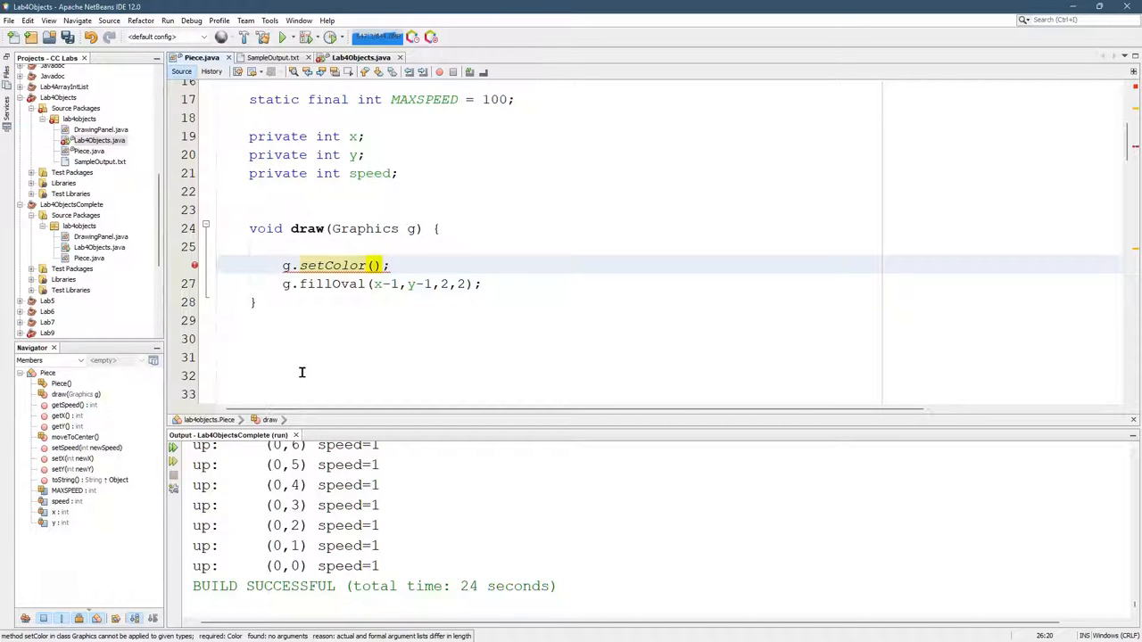
click(377, 264)
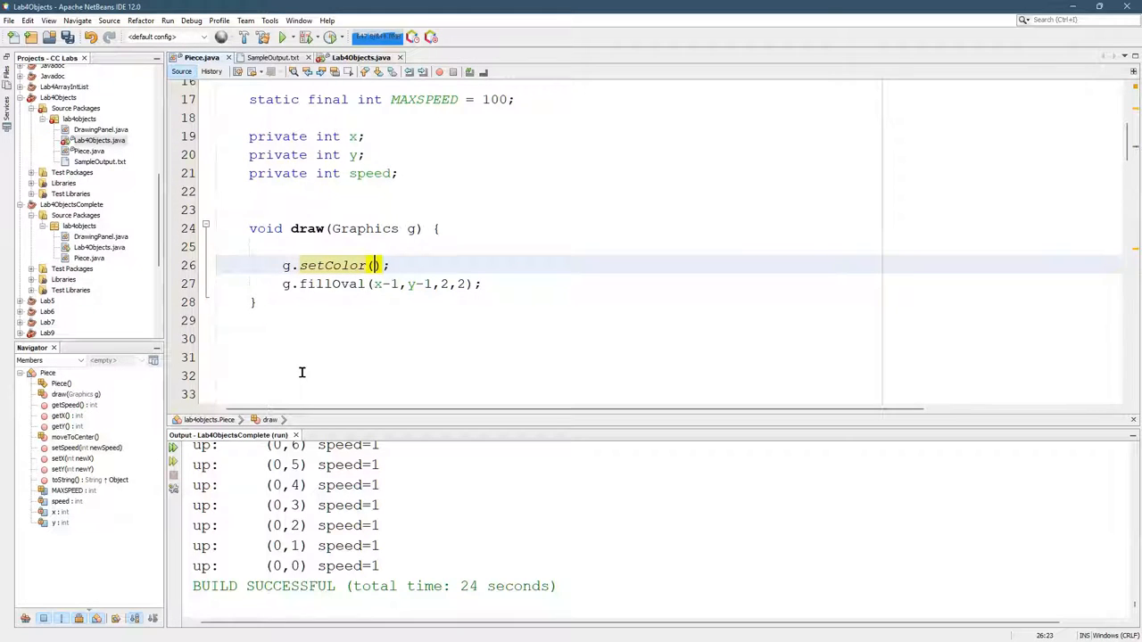
text(insideColor)
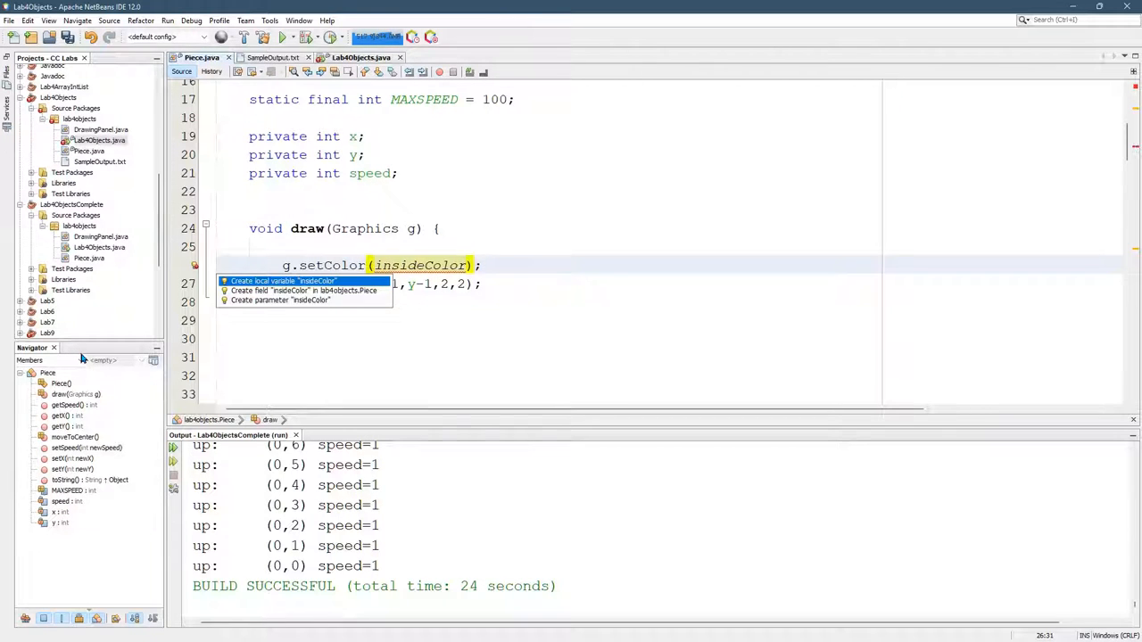
click(282, 282)
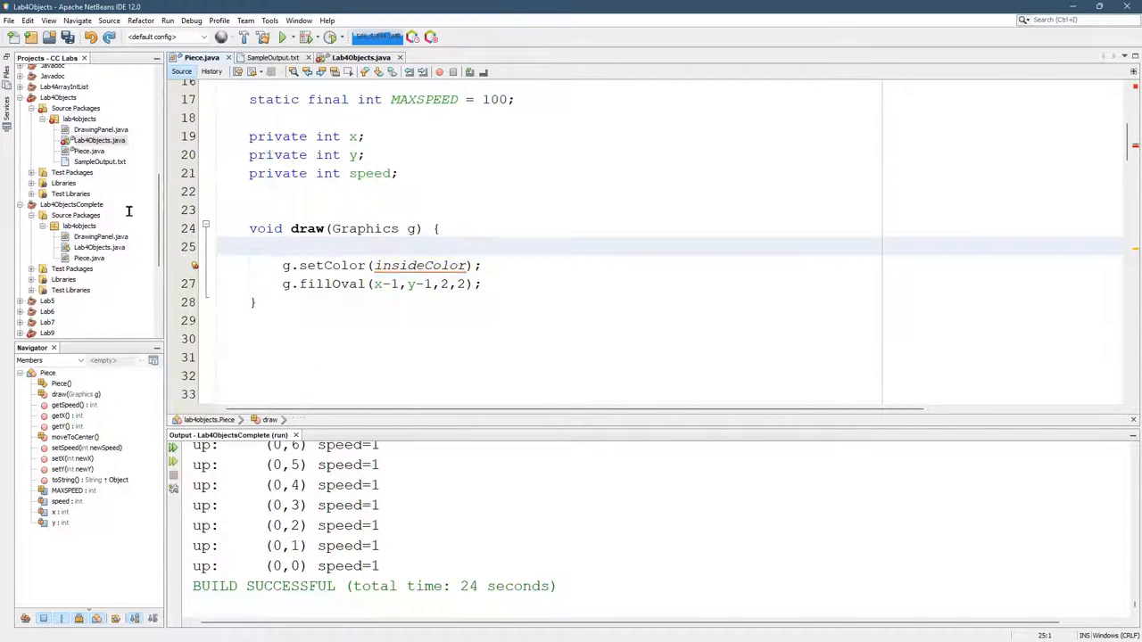
click(267, 191)
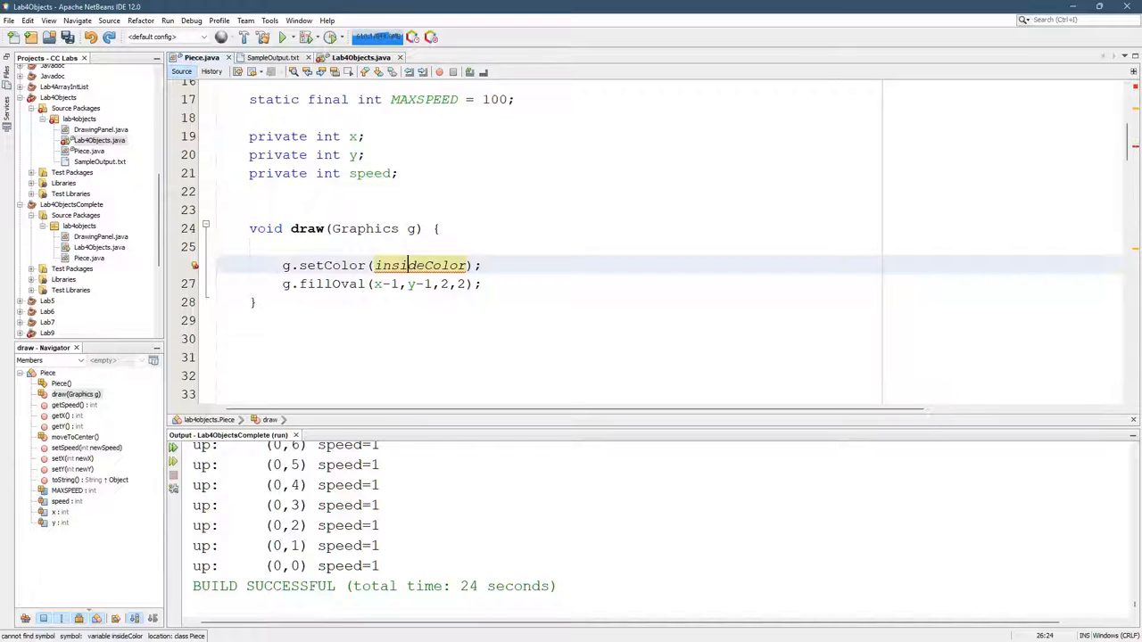
- Create a private Color insideColor field in Piece via the lightbulb hint and rebuild
click(195, 264)
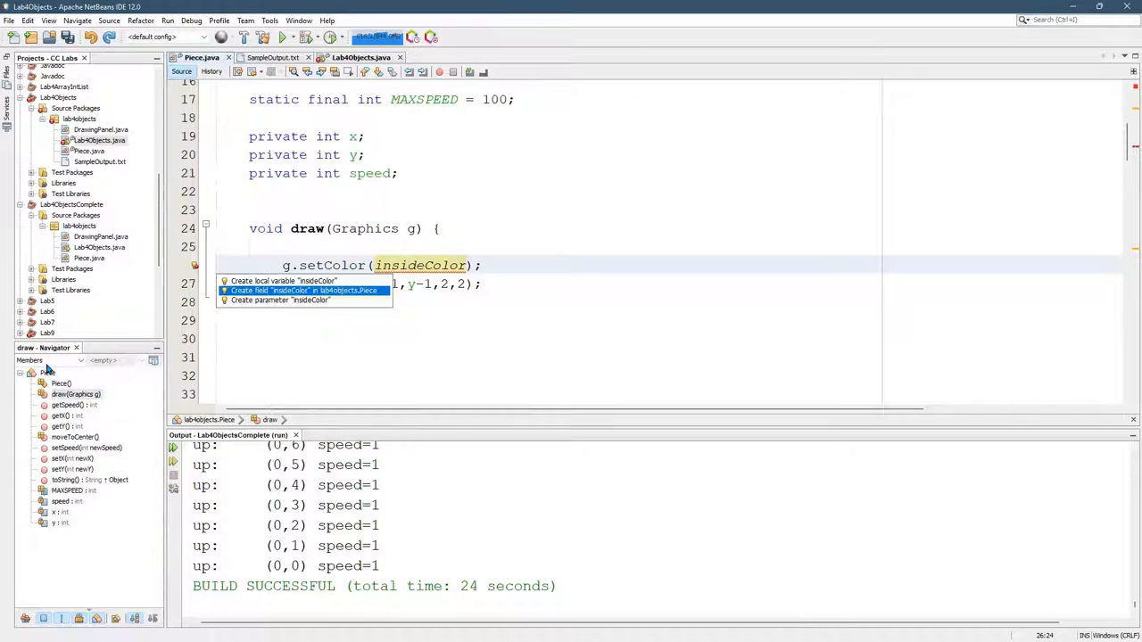
click(304, 289)
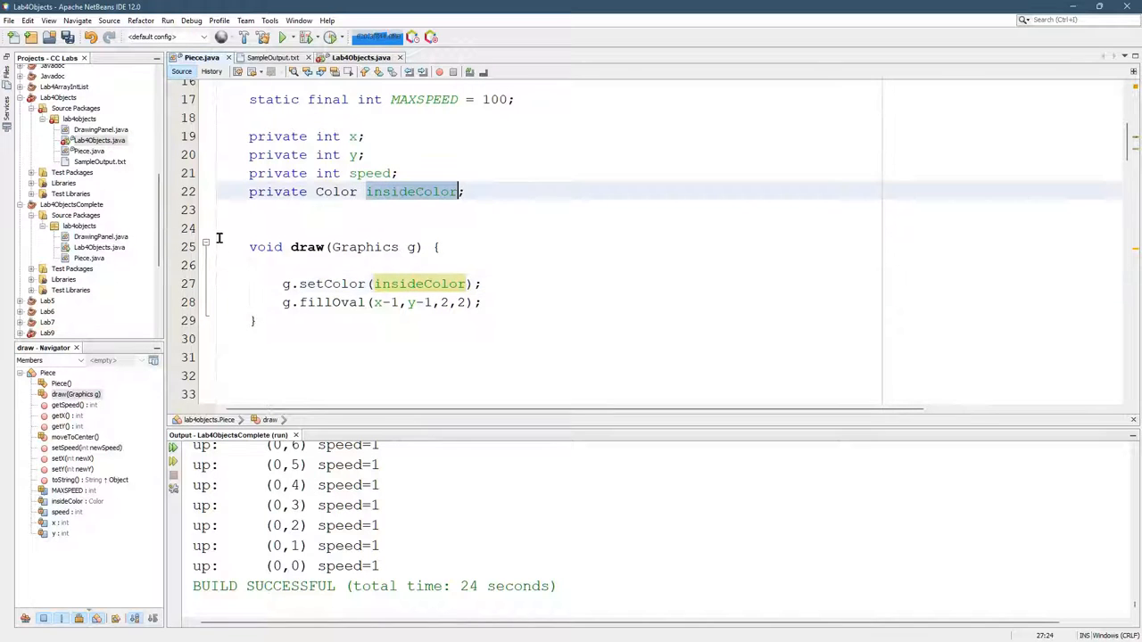
click(419, 283)
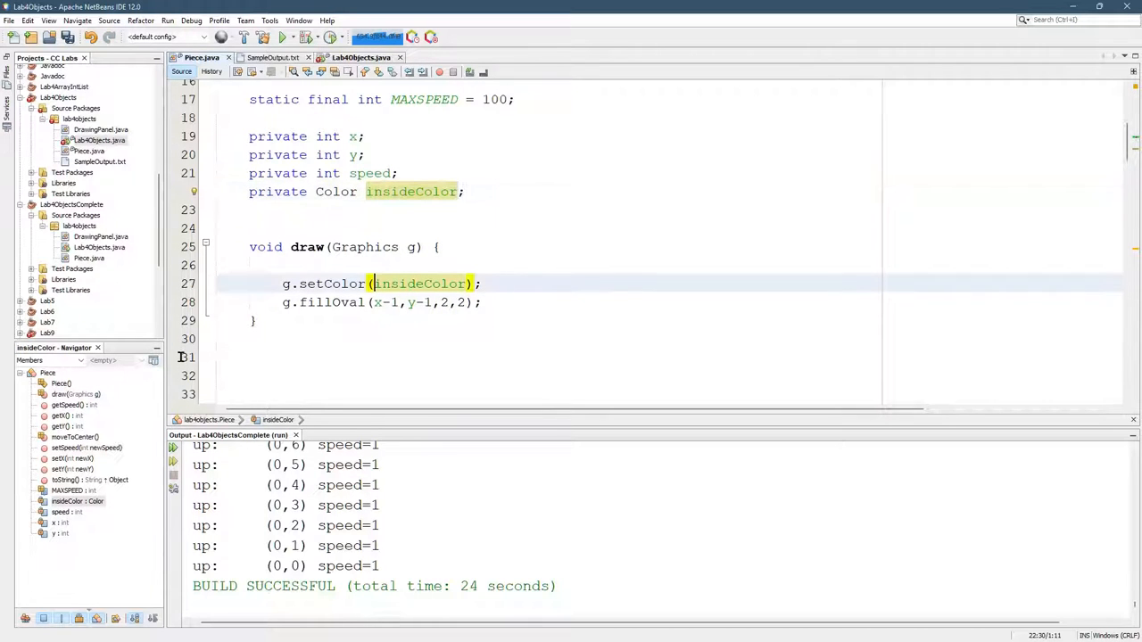
click(307, 261)
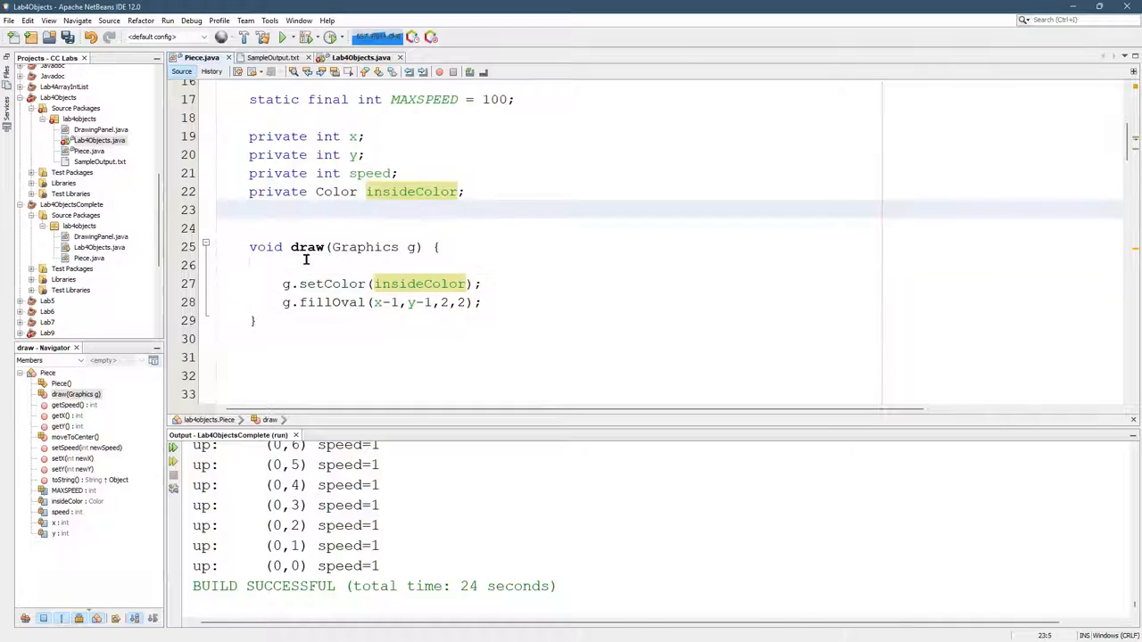
click(410, 191)
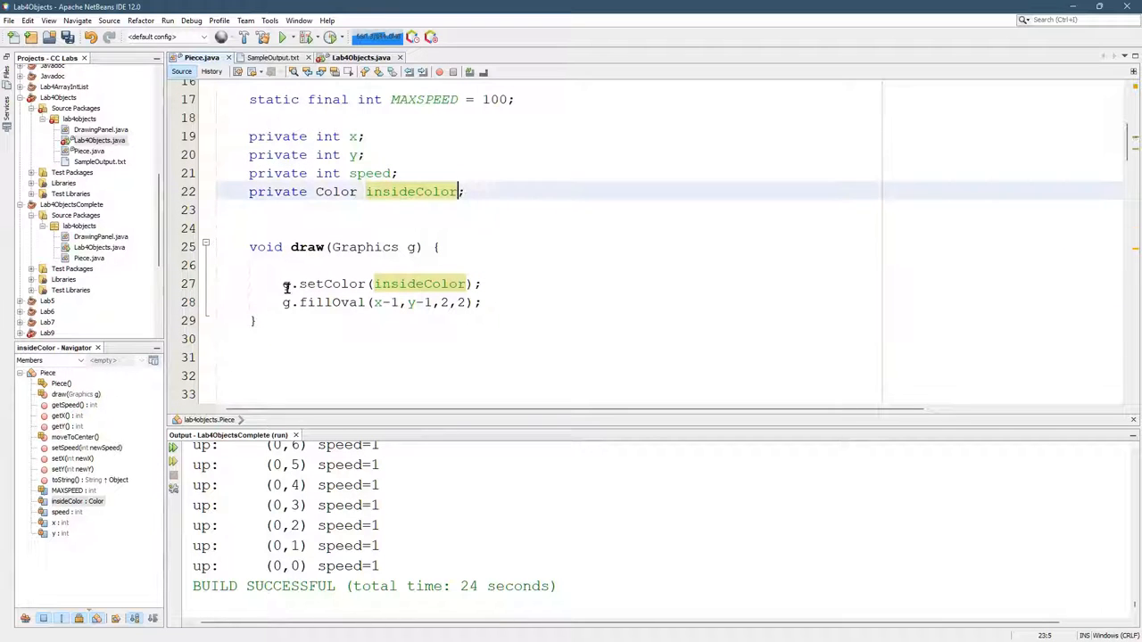
click(282, 36)
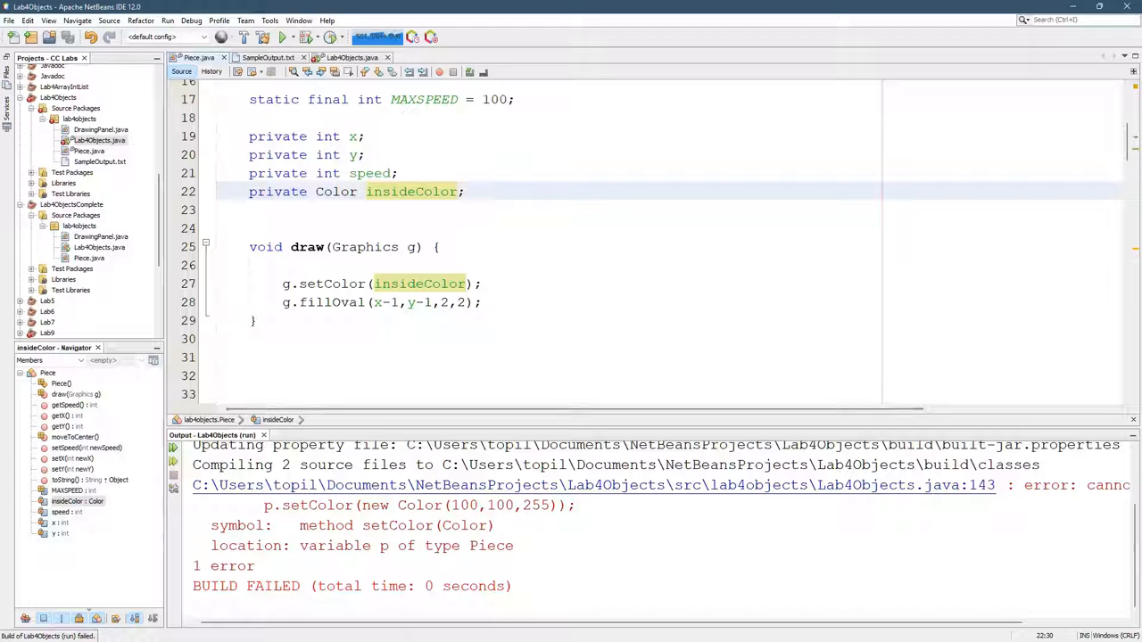
- Initialise the insideColor field to Color.WHITE after seeing the setColor build error
double_click(1045, 485)
text( = )
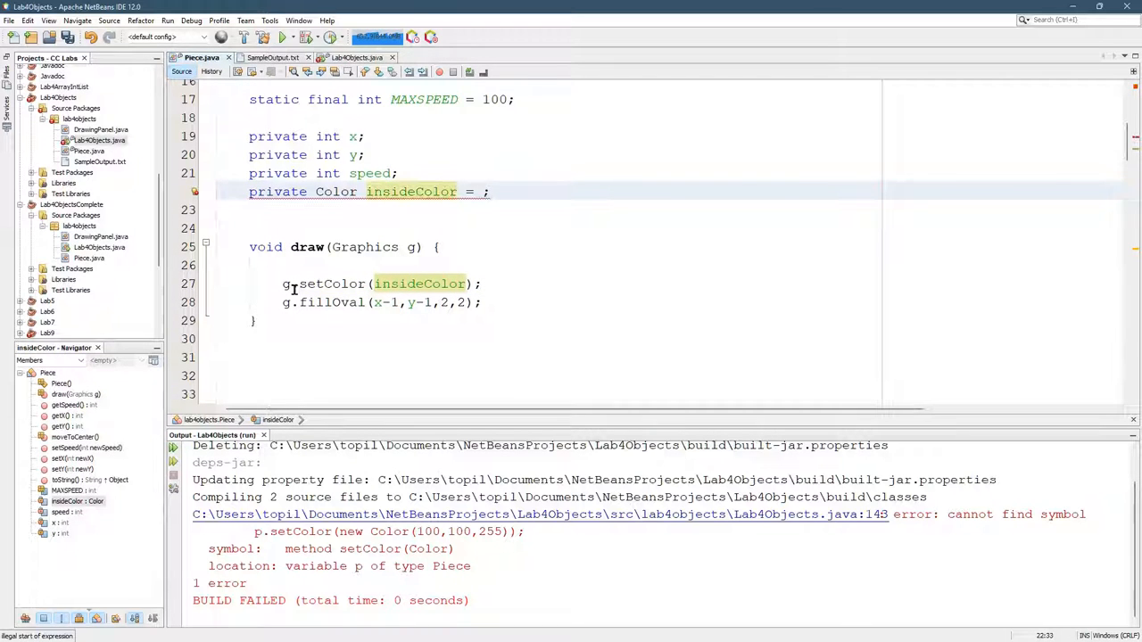
text(Color.WHITE)
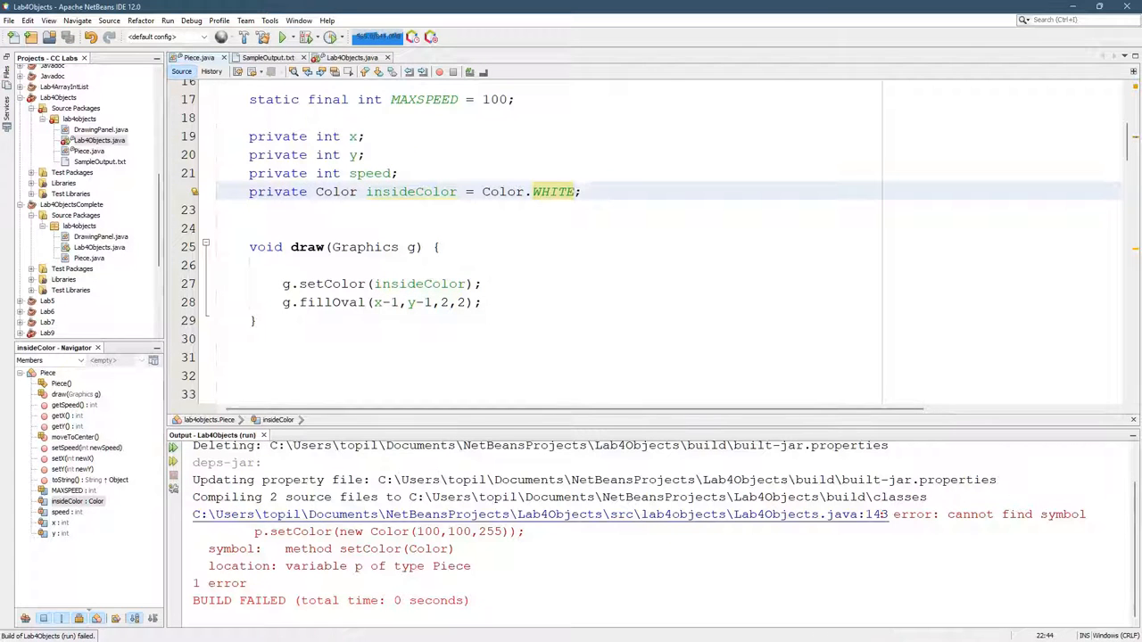
click(535, 518)
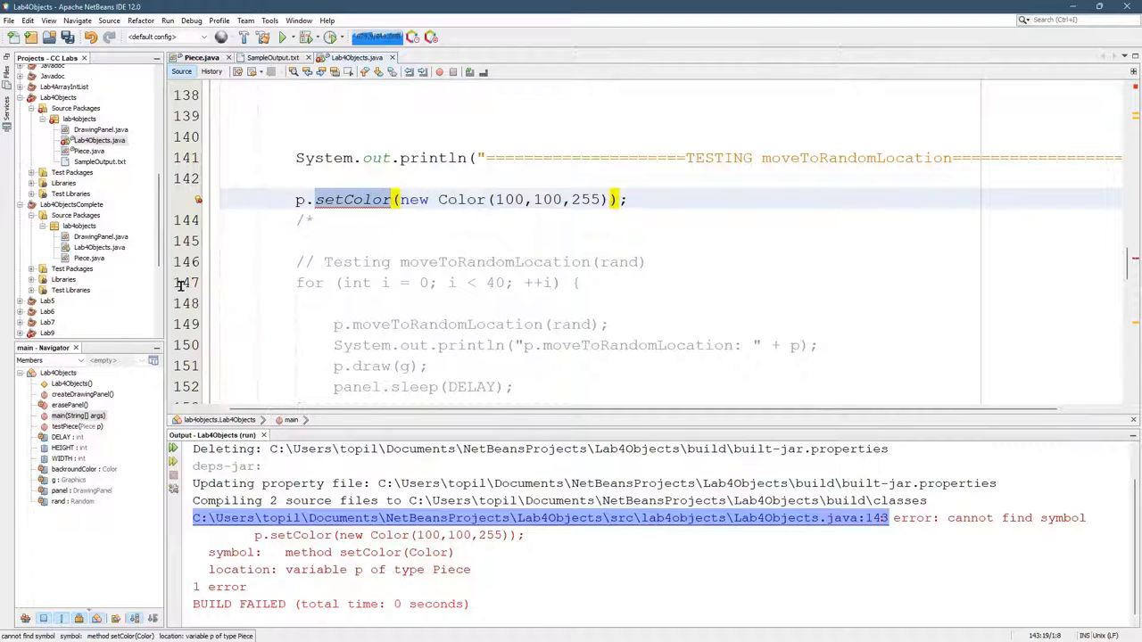
- Write void setColor(Color newColor) { color = newColor; } in Piece
click(202, 57)
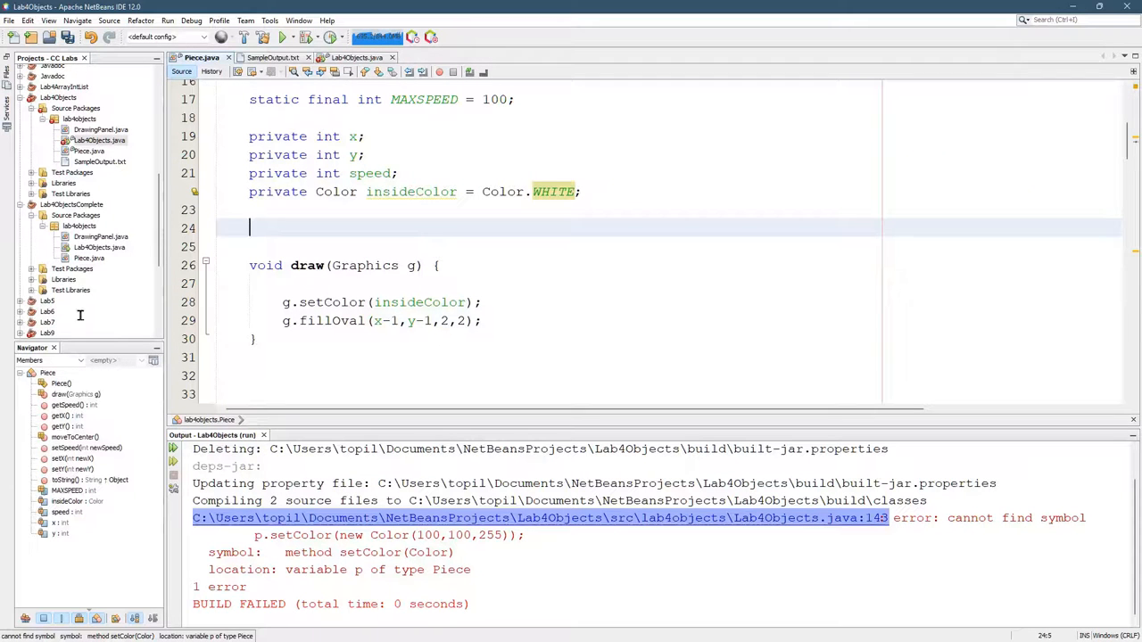
text(void setColor)
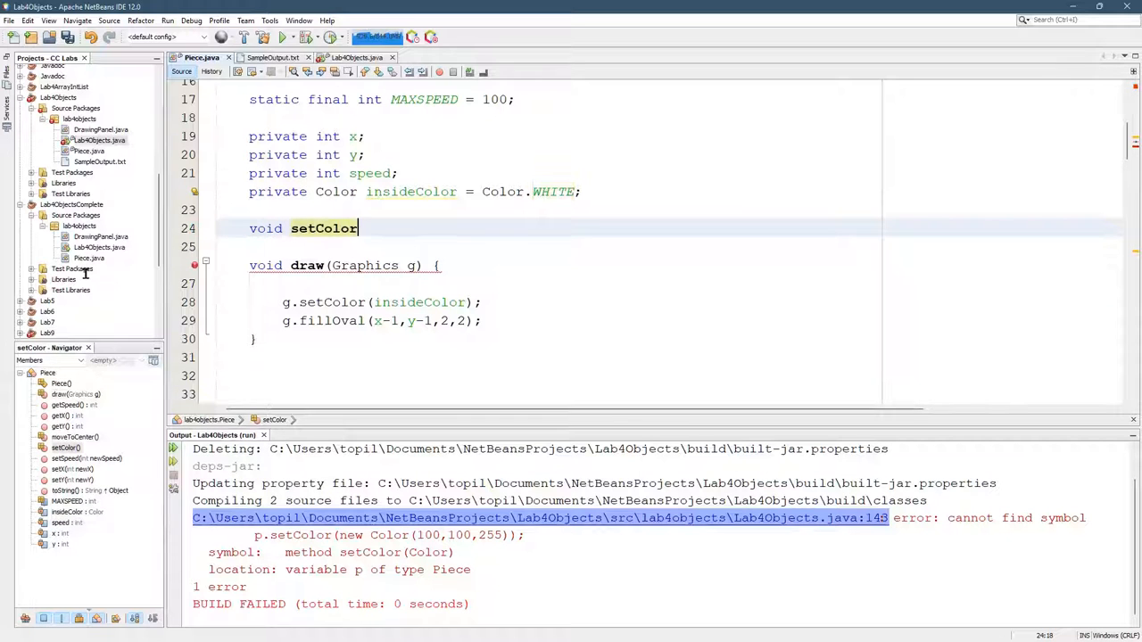
text(())
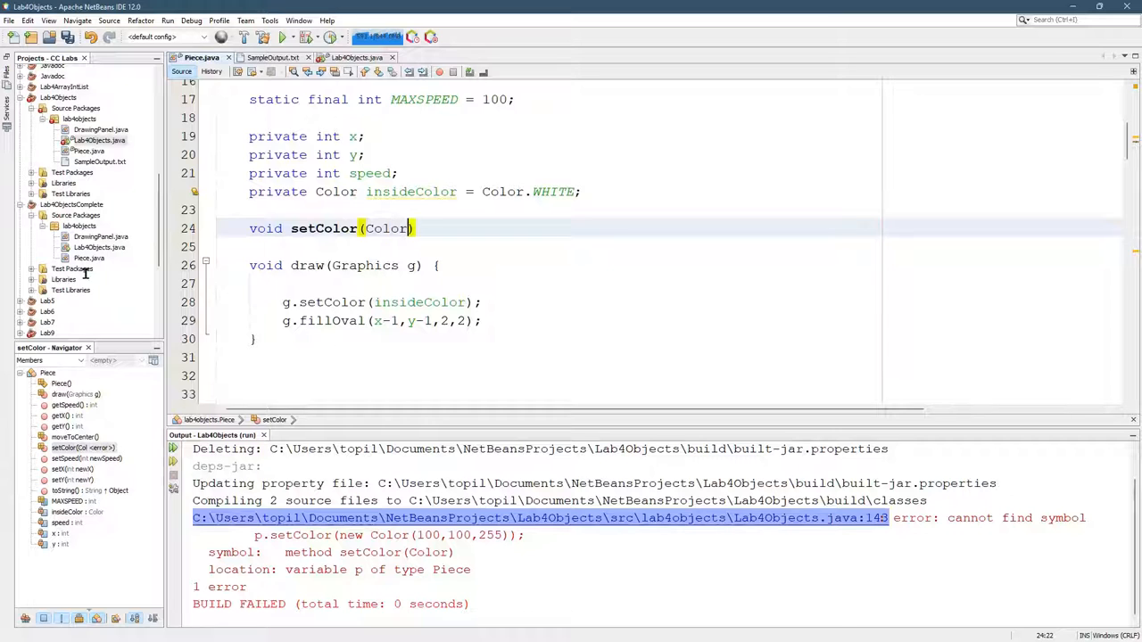
text(newColor)
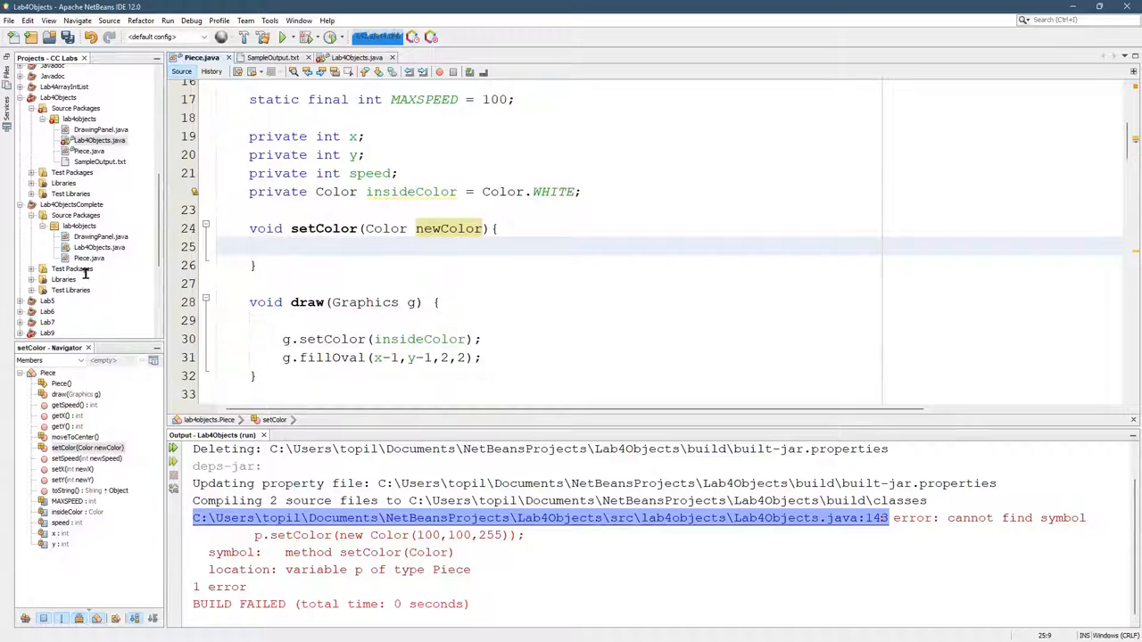
text(color =)
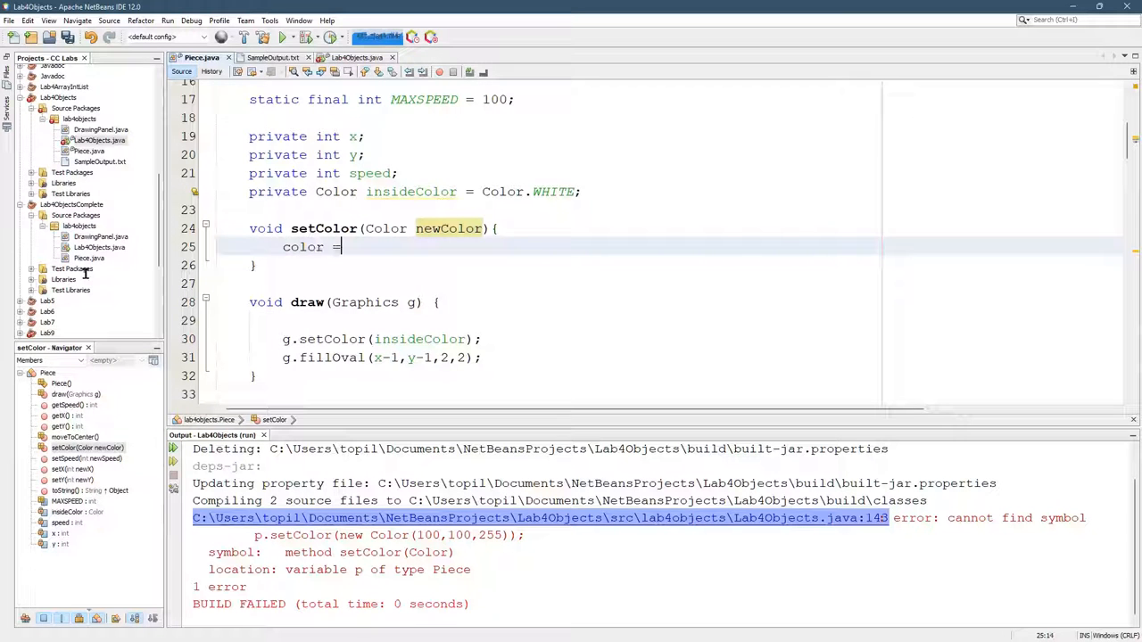
text(newColor;)
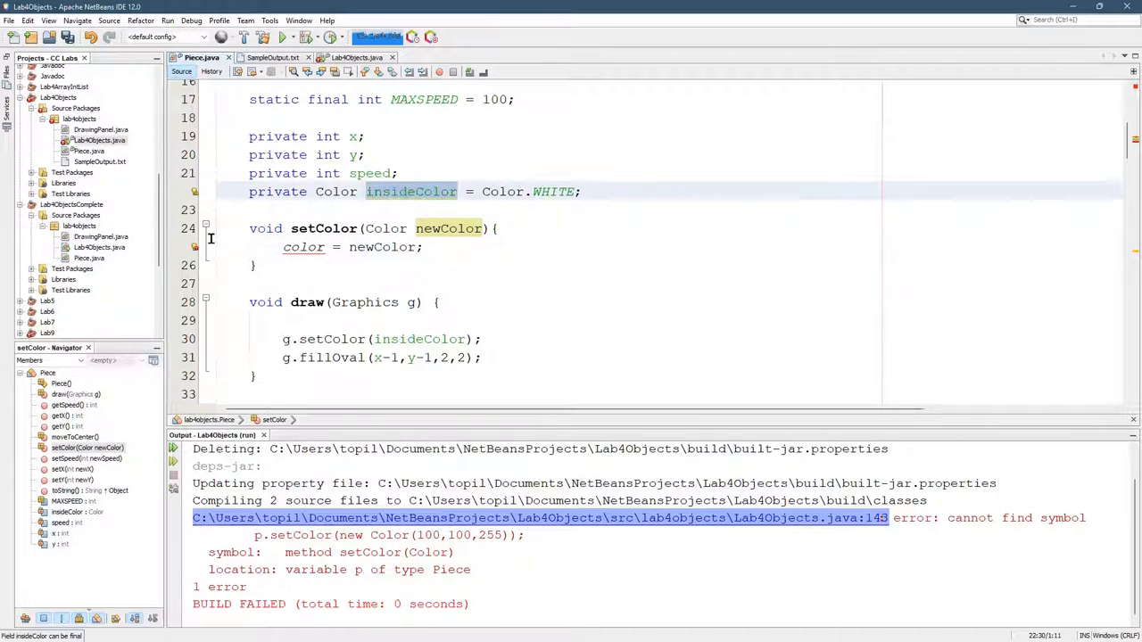
- Duplicate the insideColor line into a private Color color field initialised to Color.YELLOW
click(417, 339)
text(private Color color = Color.WHITE;)
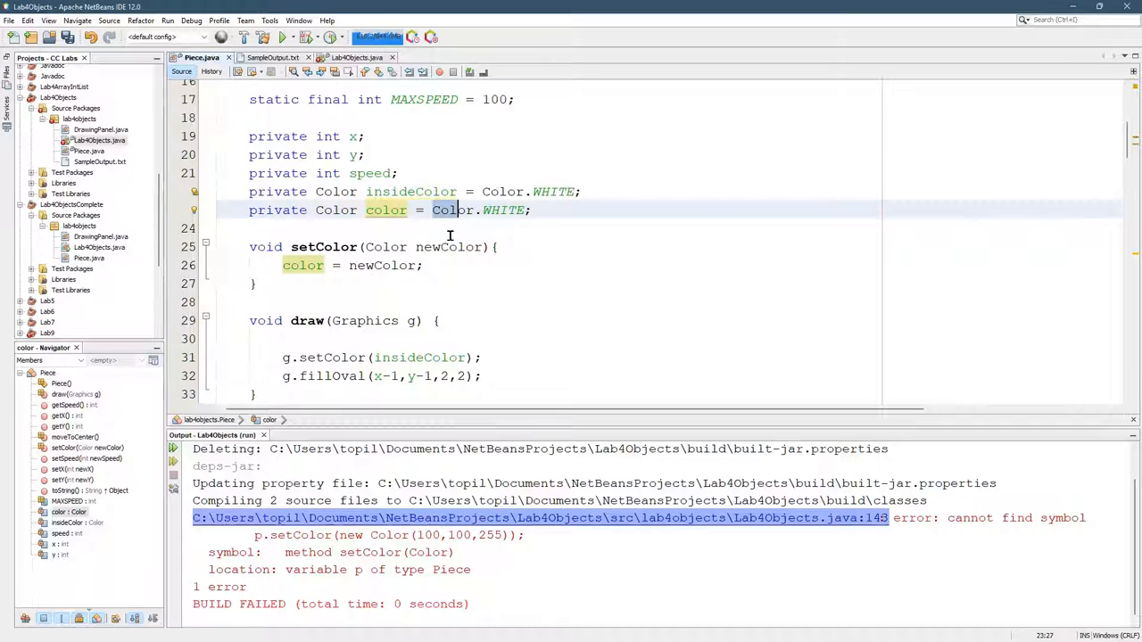
key(Delete)
text(YELLO)
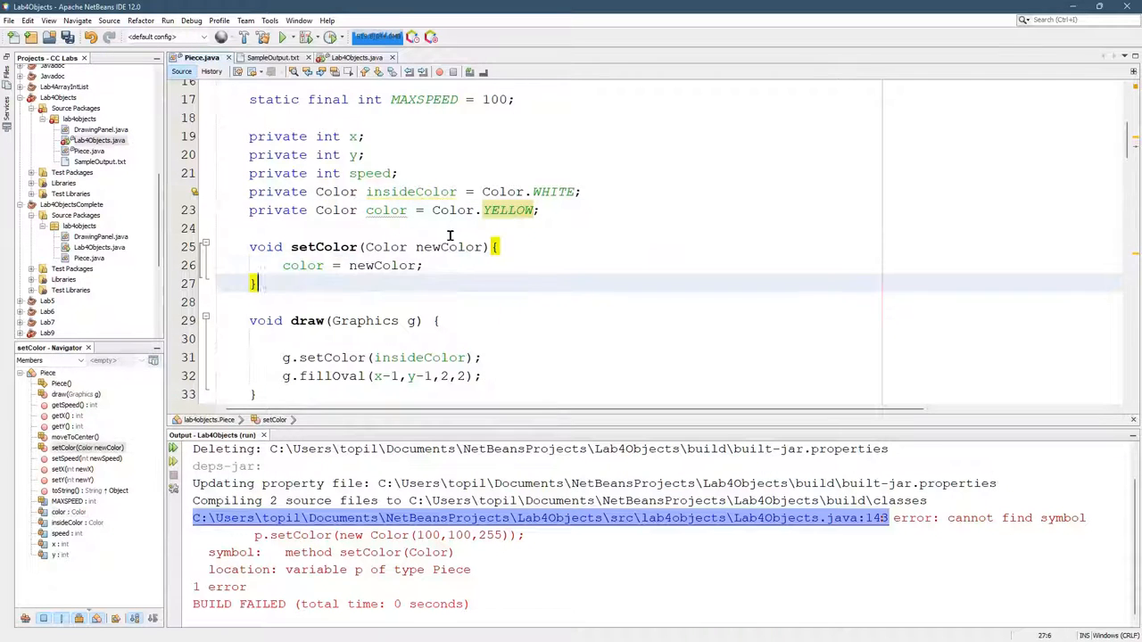
click(385, 211)
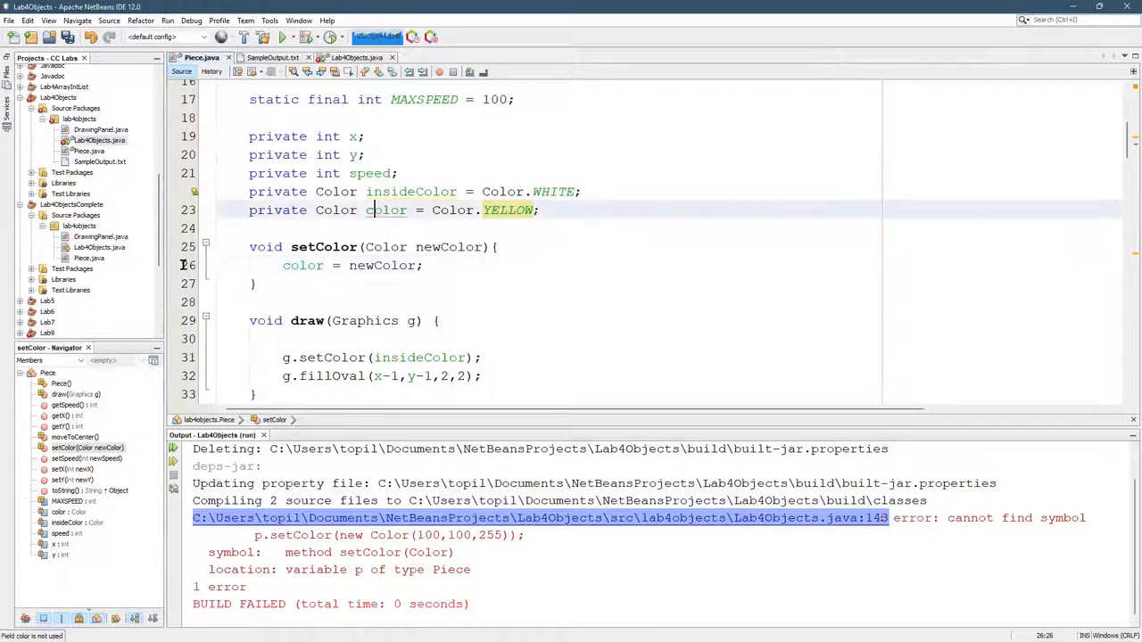
double_click(386, 211)
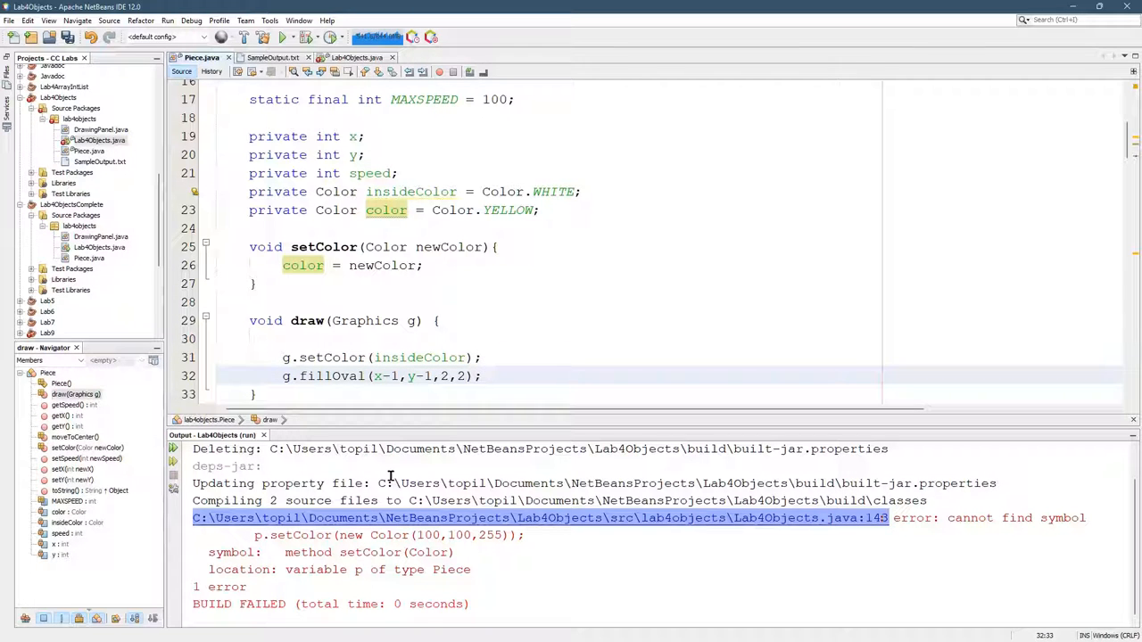
mouse_move(335, 441)
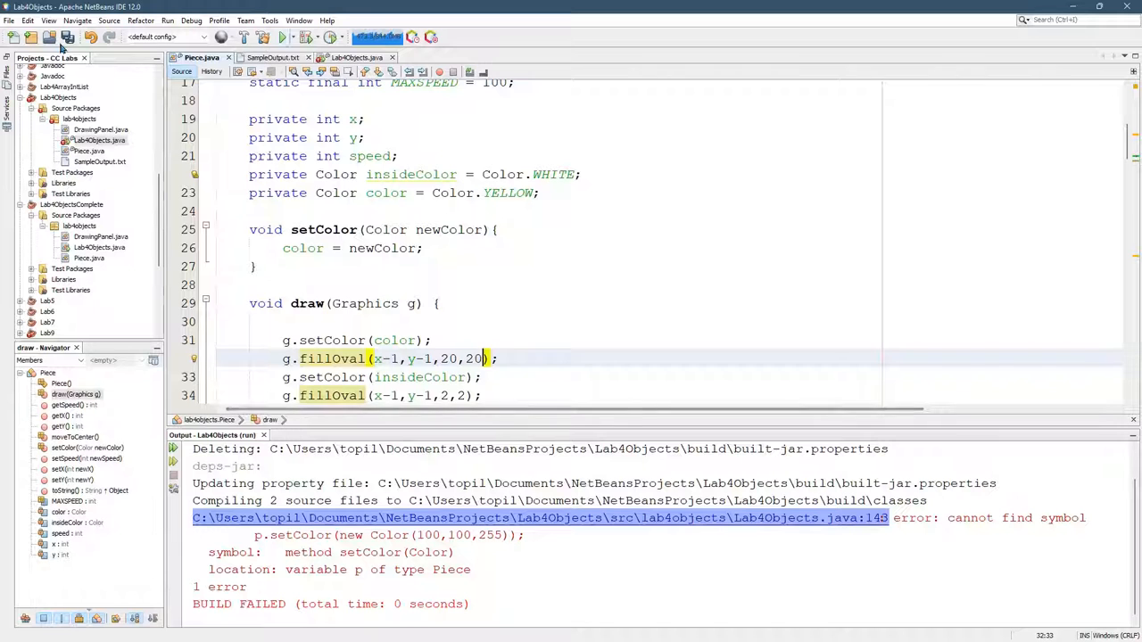
- Rerun Lab4Objects so draw paints the 20×20 color oval then the 2×2 insideColor oval, showing a yellow circle
click(282, 36)
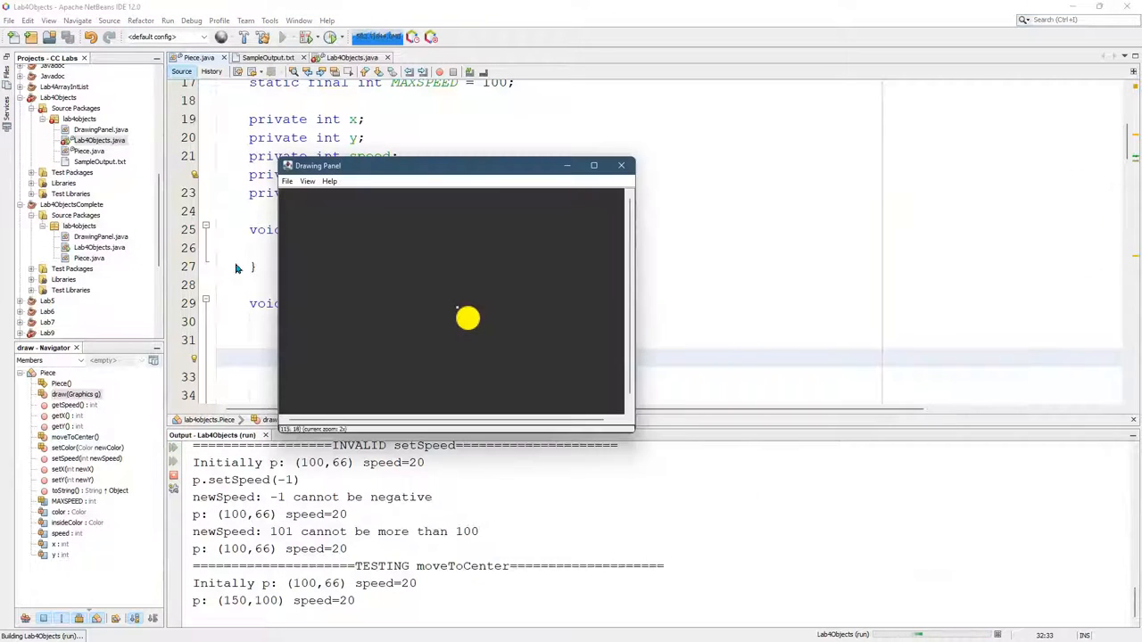
mouse_move(292, 396)
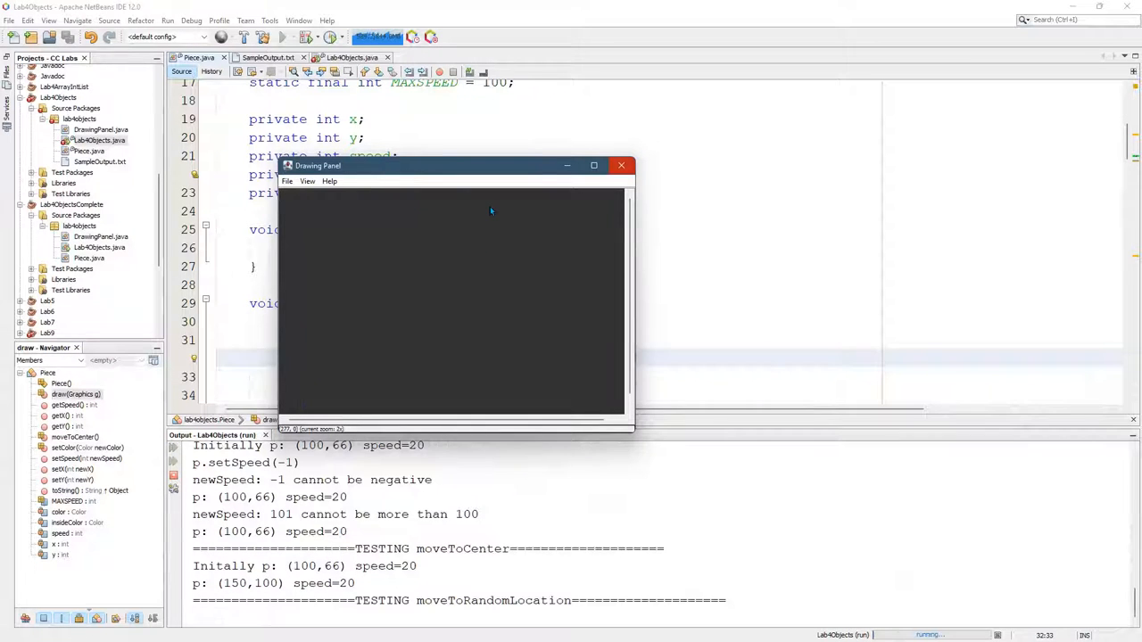
- Close the Drawing Panel showing the yellow circle and select the moveToRandomLocation call in Lab4Objects.java
click(620, 164)
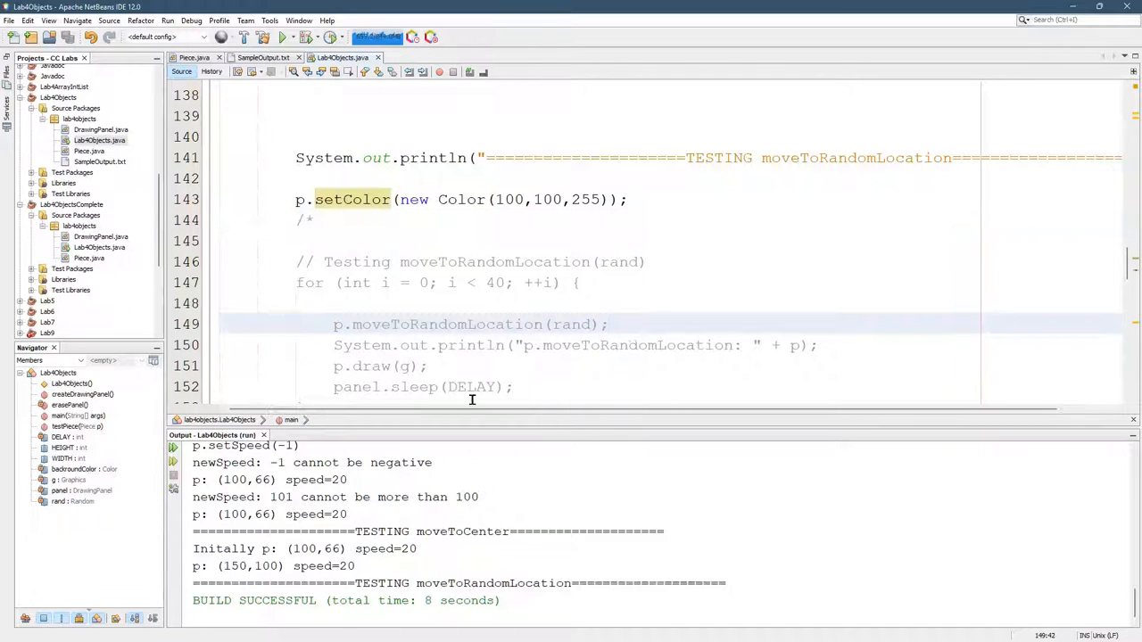
double_click(449, 324)
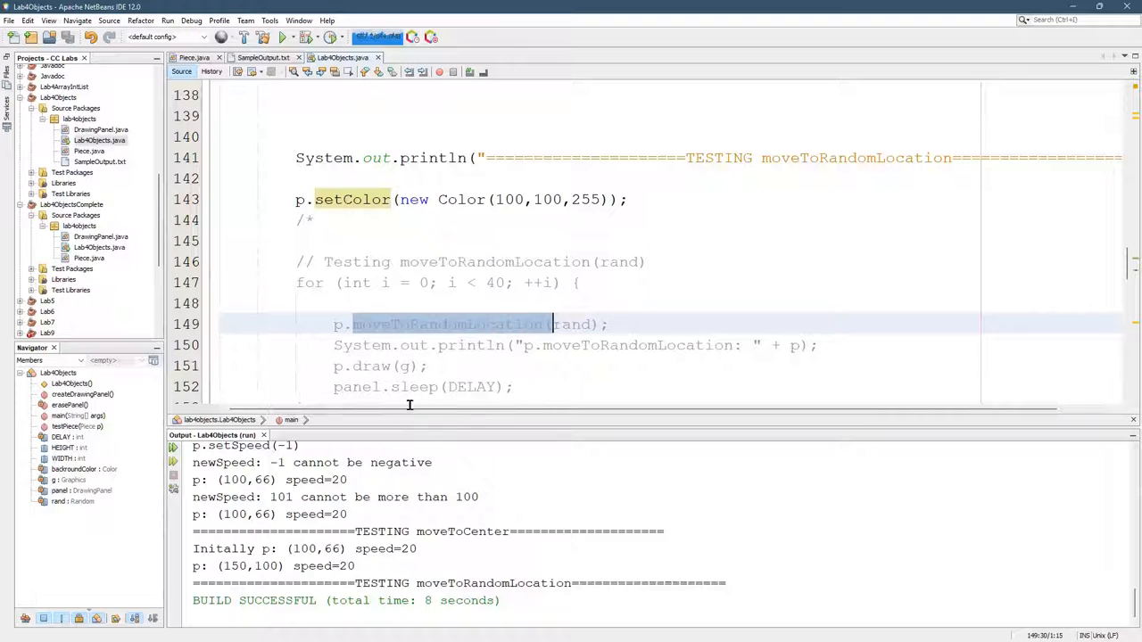